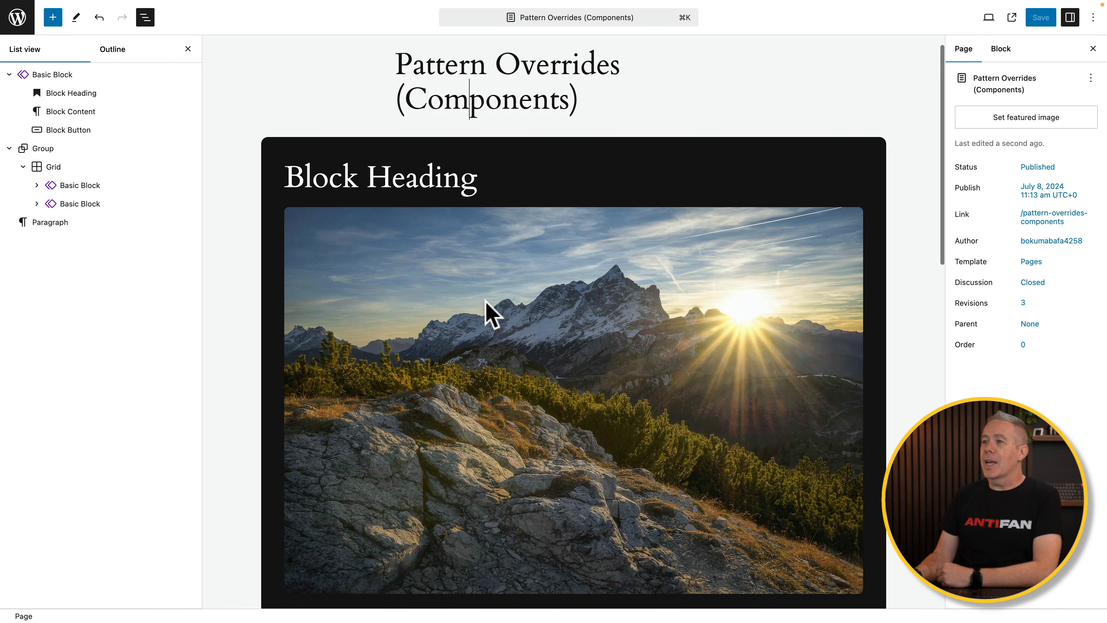
Step: Replace the first Basic Block's heading text with 'Lovely Views'
{"action": "scroll", "scroll_direction": "down", "scroll_amount": 3}
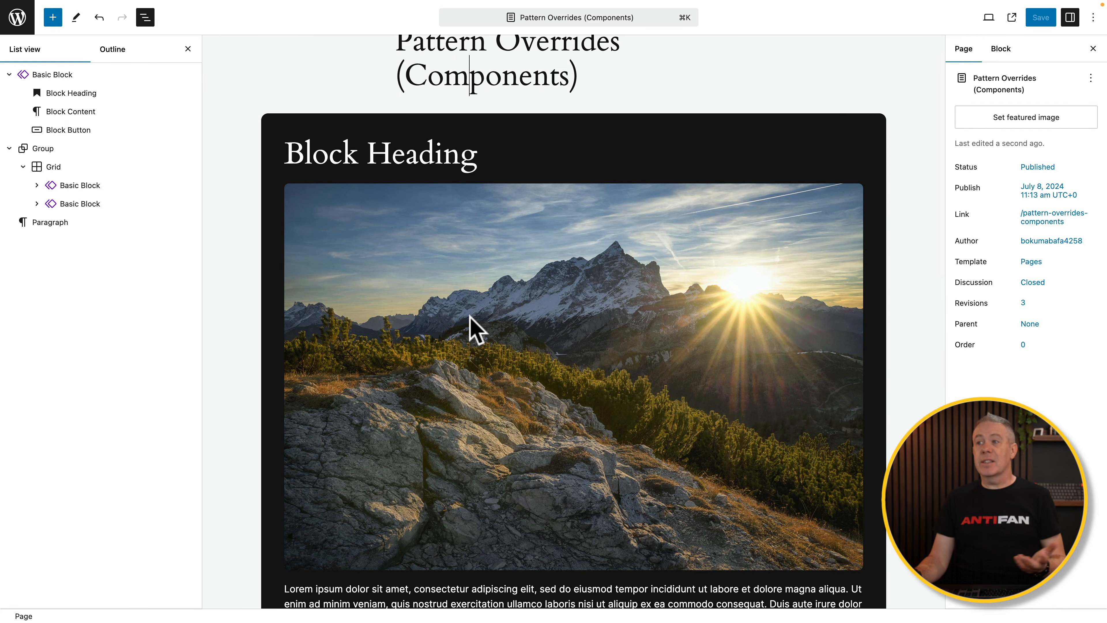
{"action": "mouse_move", "coordinate": [428, 300]}
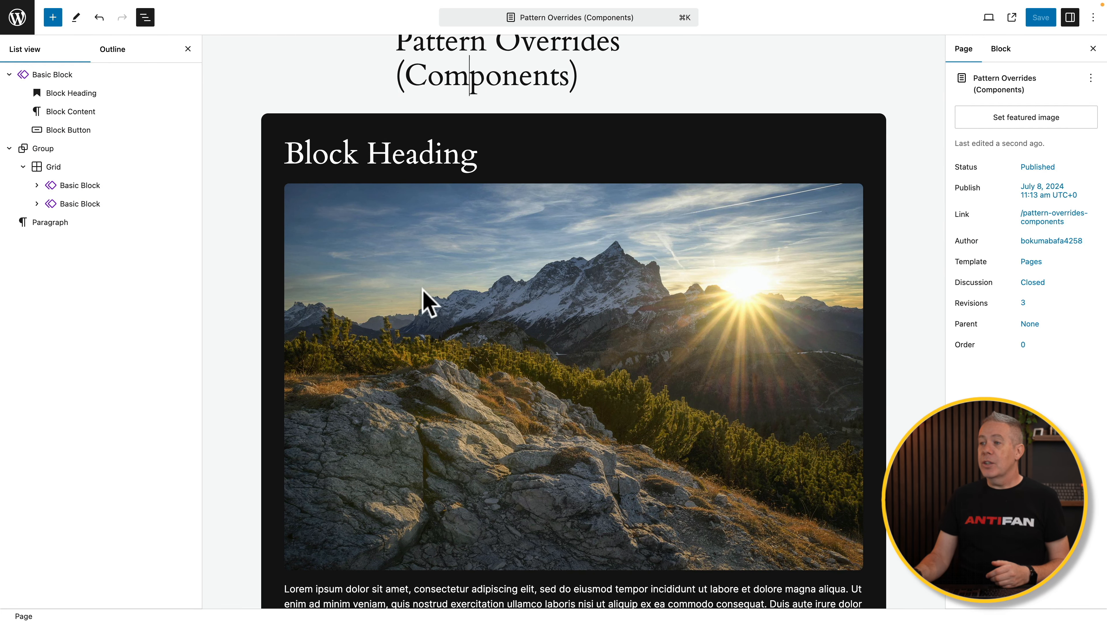
{"action": "scroll", "scroll_direction": "down", "scroll_amount": 3}
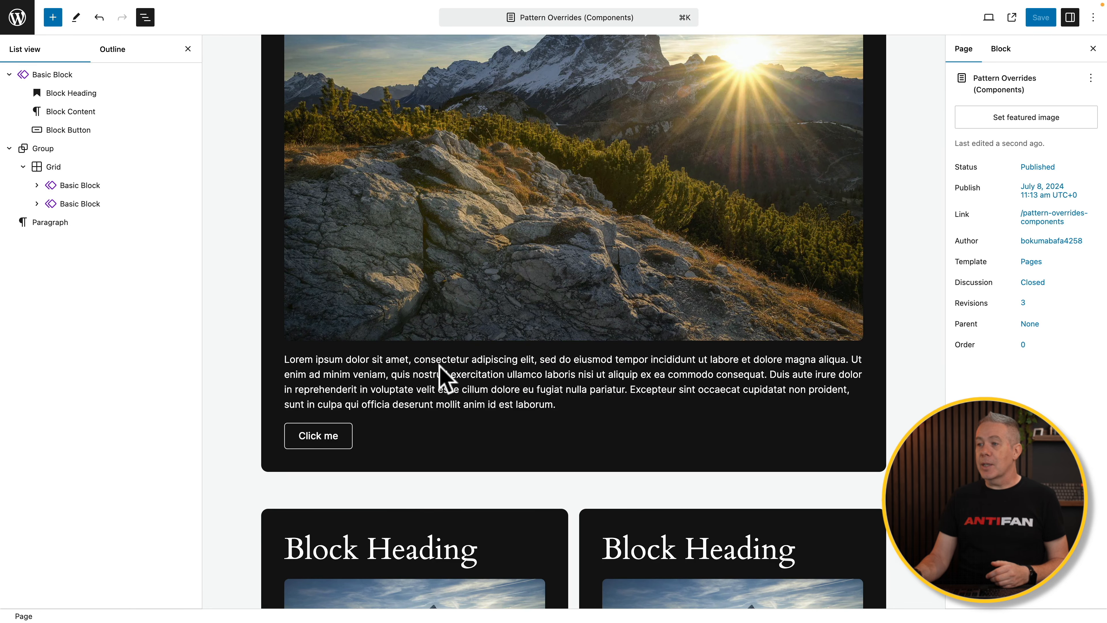
{"action": "scroll", "scroll_direction": "down", "scroll_amount": 3}
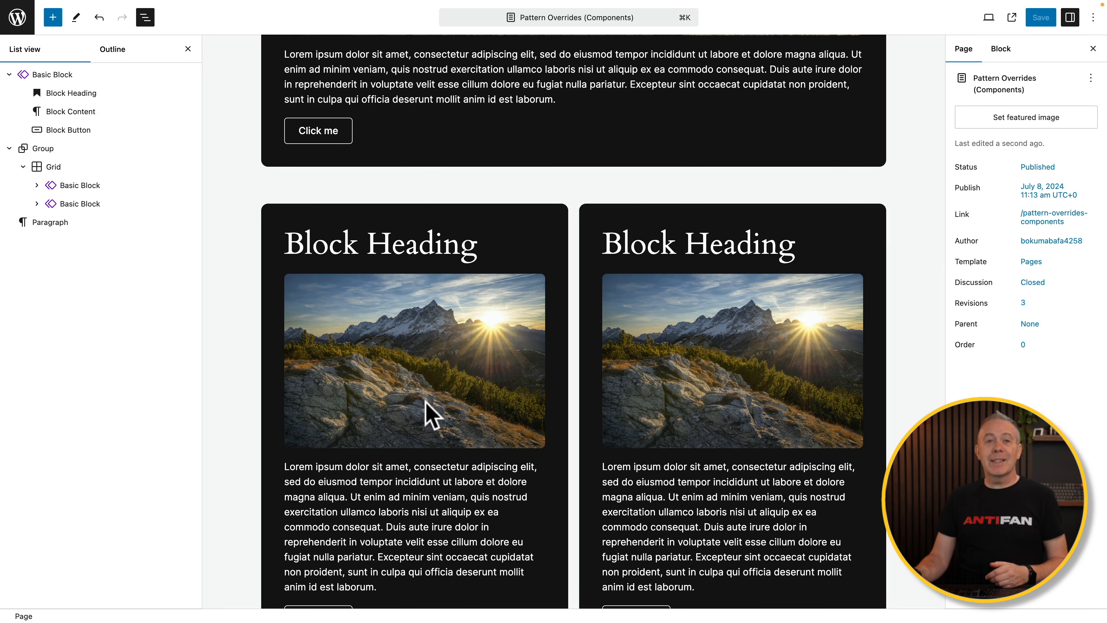
{"action": "scroll", "scroll_direction": "down", "scroll_amount": 3}
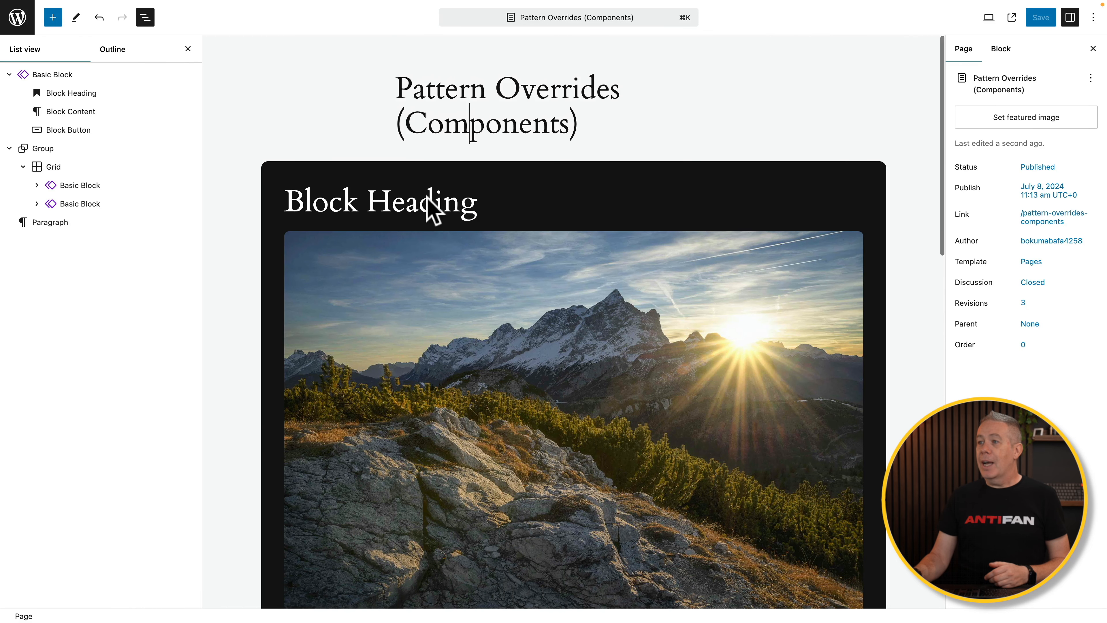
{"action": "double_click", "coordinate": [381, 201]}
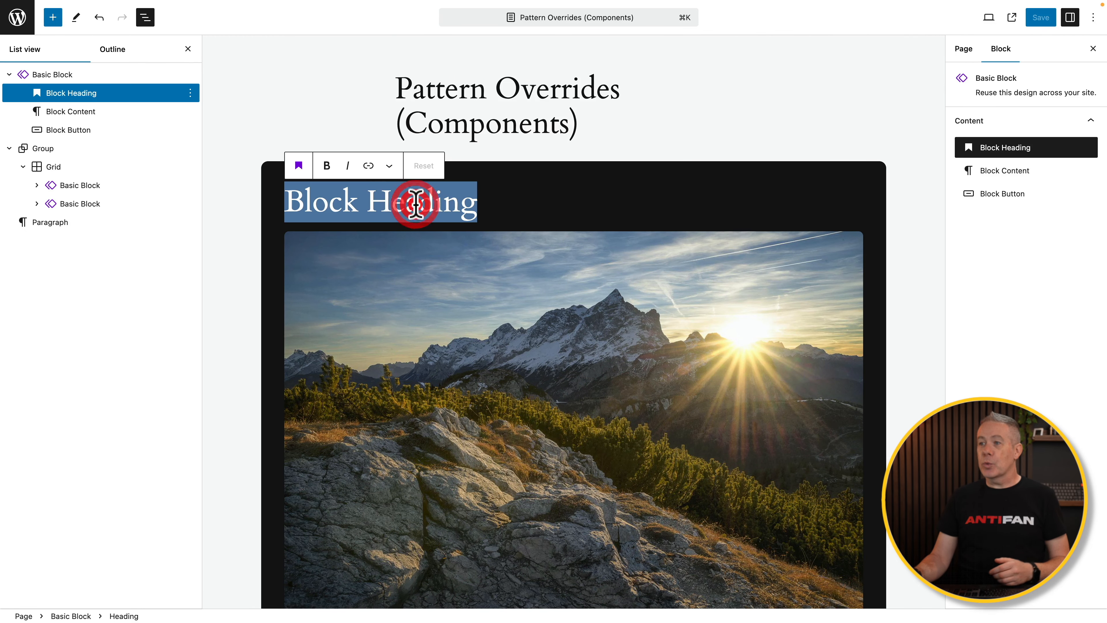
{"action": "type", "text": "Lovely Views"}
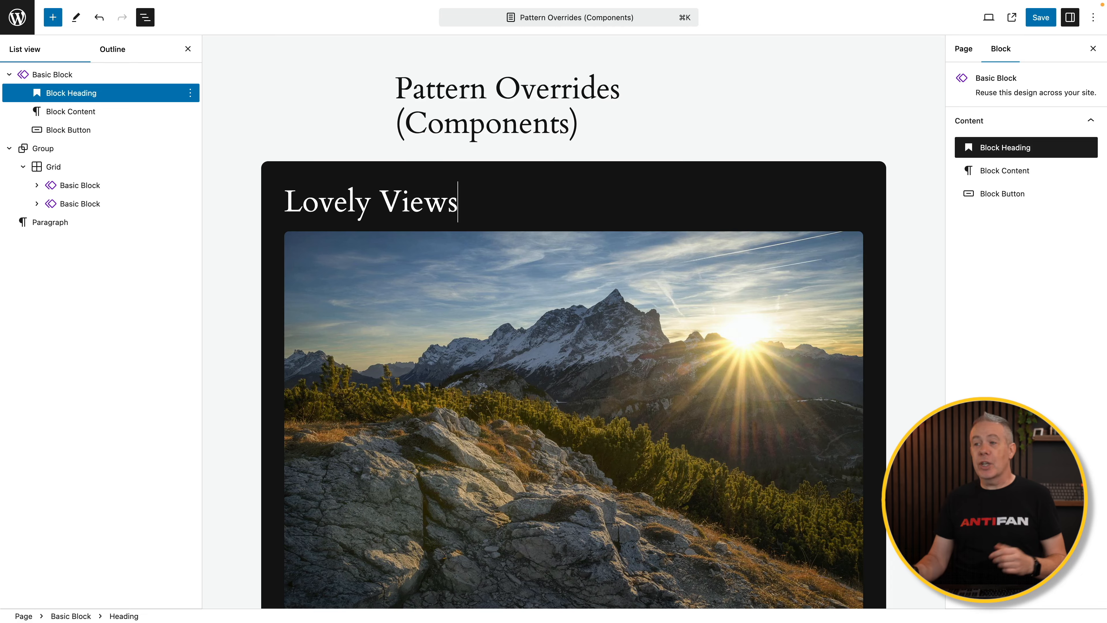
Step: Change that block's button label to 'View more...' and finish editing
{"action": "scroll", "scroll_direction": "down", "scroll_amount": 3}
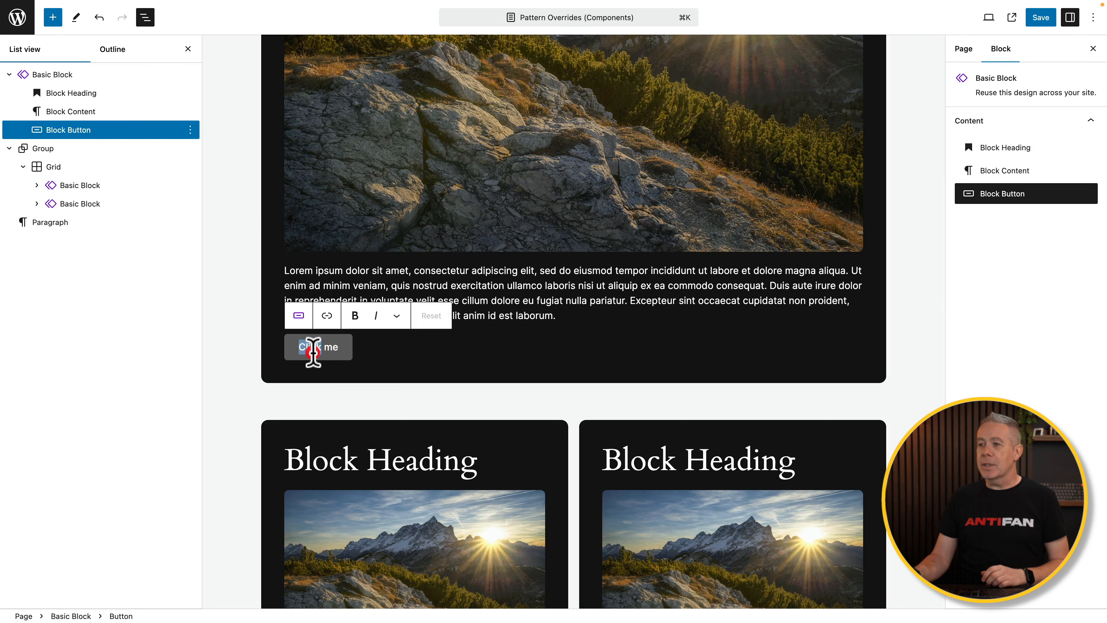
{"action": "type", "text": "View more..."}
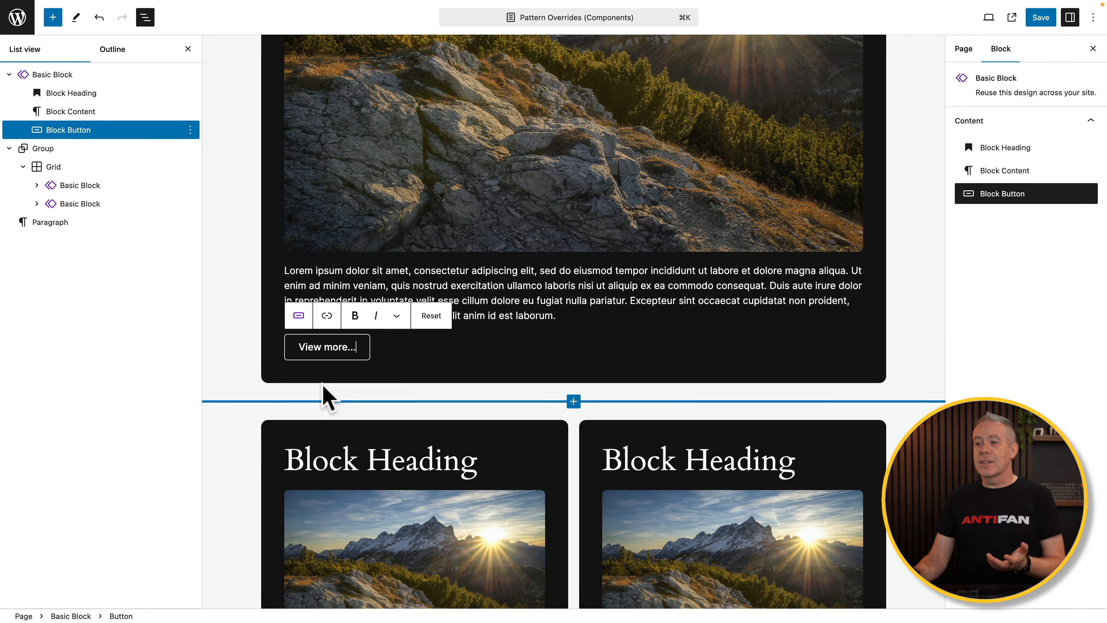
{"action": "left_click", "coordinate": [43, 149]}
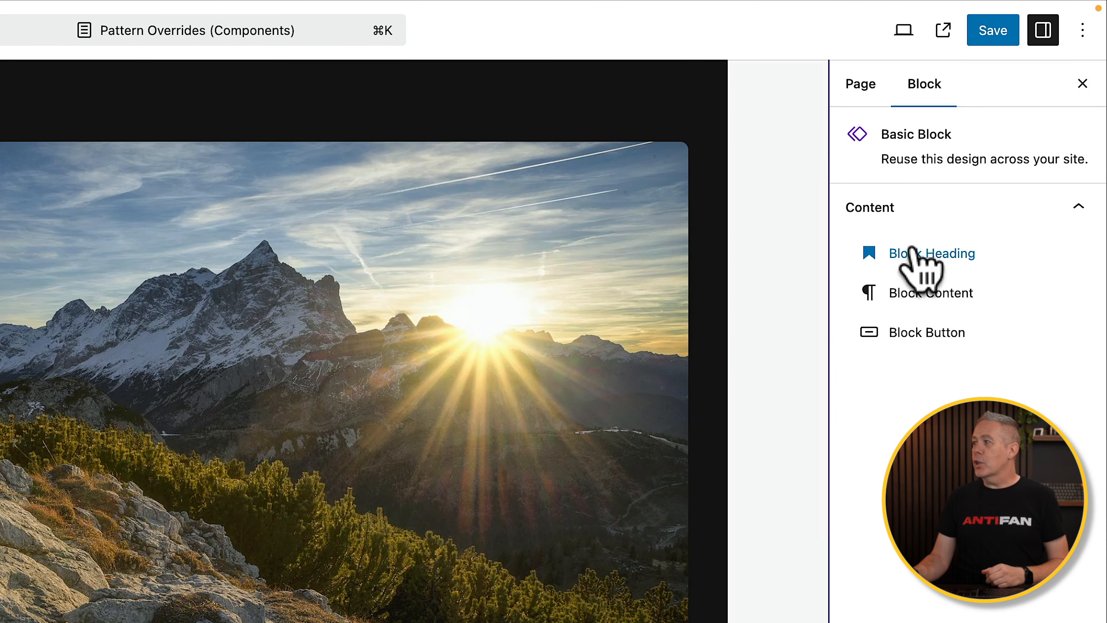
{"action": "left_click", "coordinate": [931, 252]}
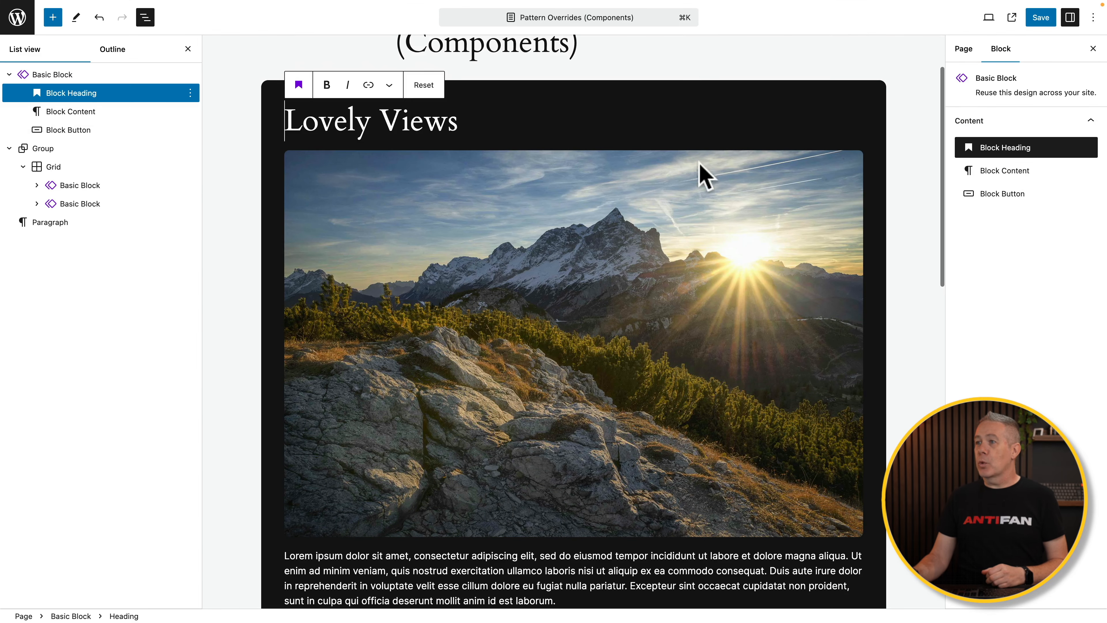
{"action": "left_click", "coordinate": [1008, 170]}
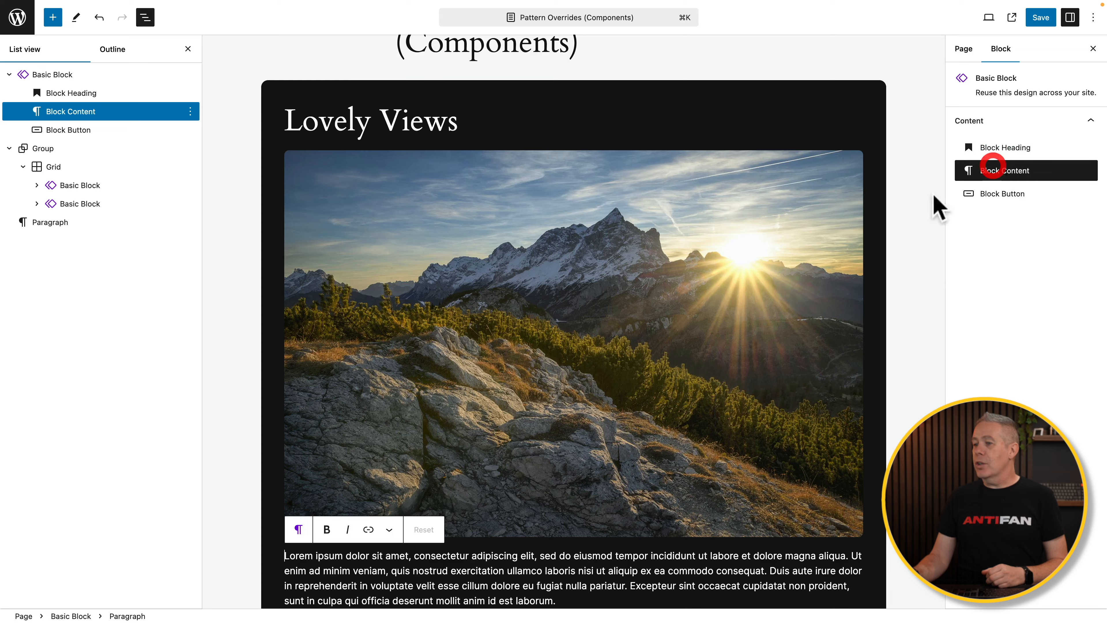
{"action": "scroll", "scroll_direction": "down", "scroll_amount": 3}
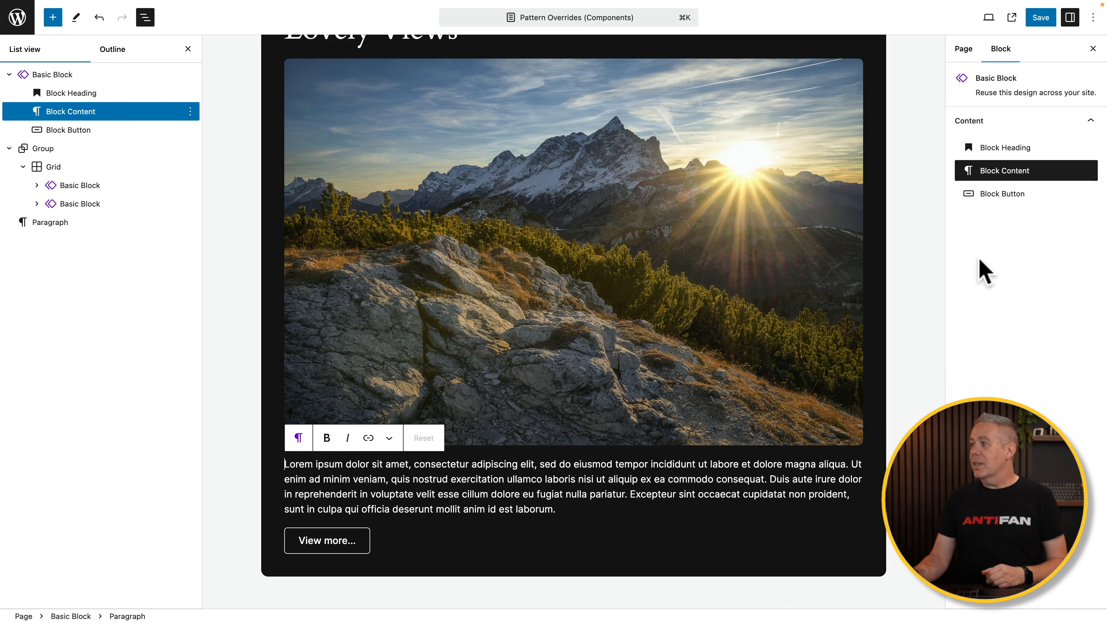
{"action": "left_click", "coordinate": [69, 129]}
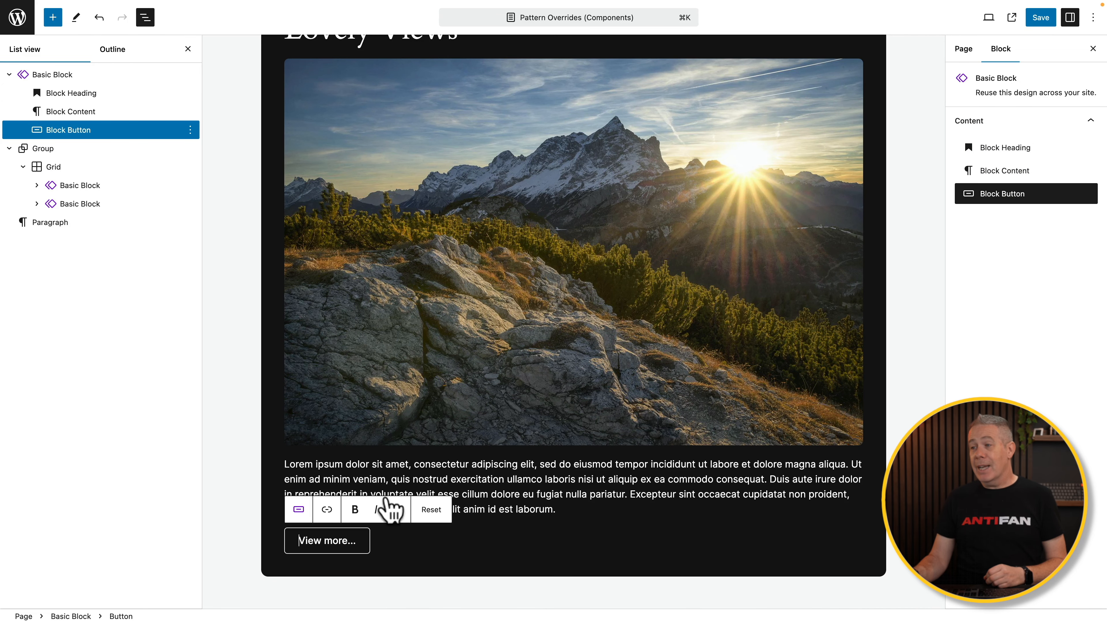
{"action": "mouse_move", "coordinate": [472, 290]}
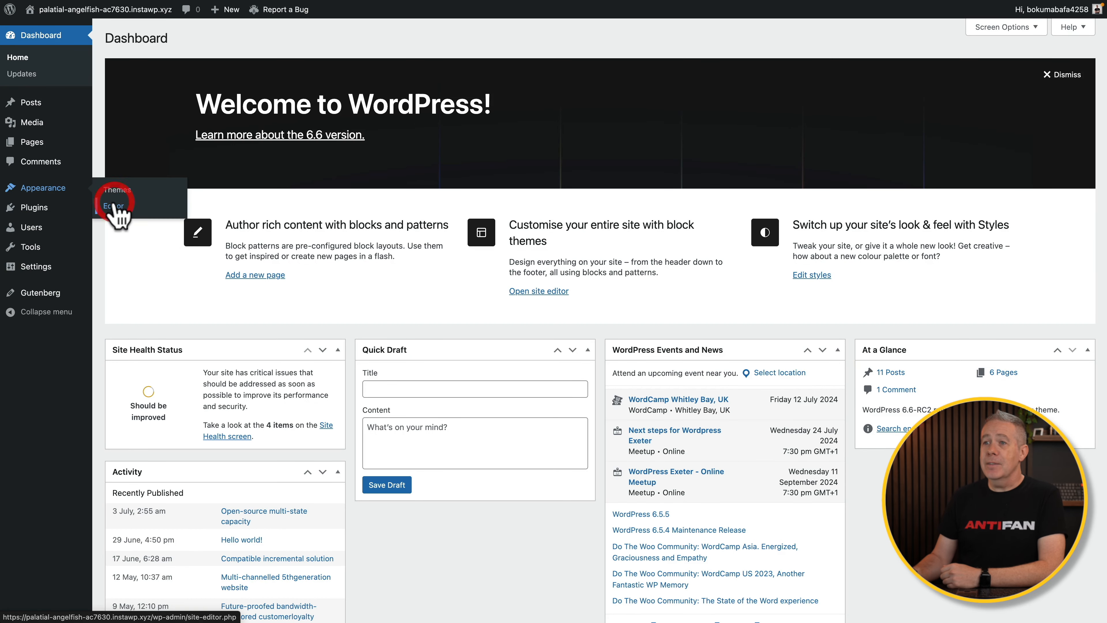
Step: From Appearance > Editor > Patterns > My patterns, open the Basic Block pattern
{"action": "left_click", "coordinate": [114, 205]}
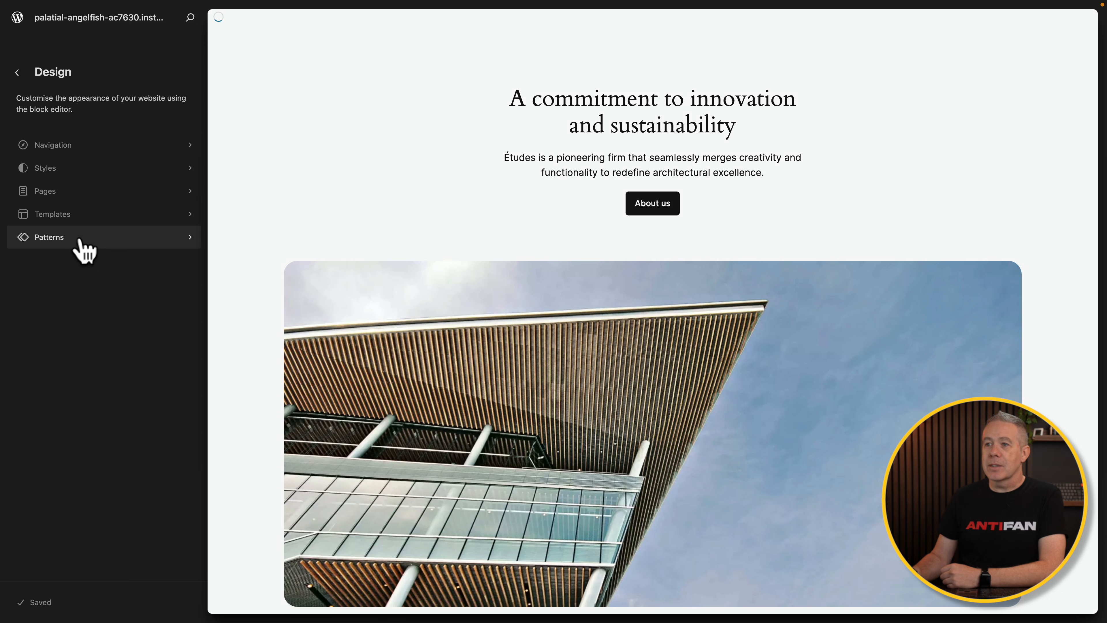
{"action": "left_click", "coordinate": [49, 236]}
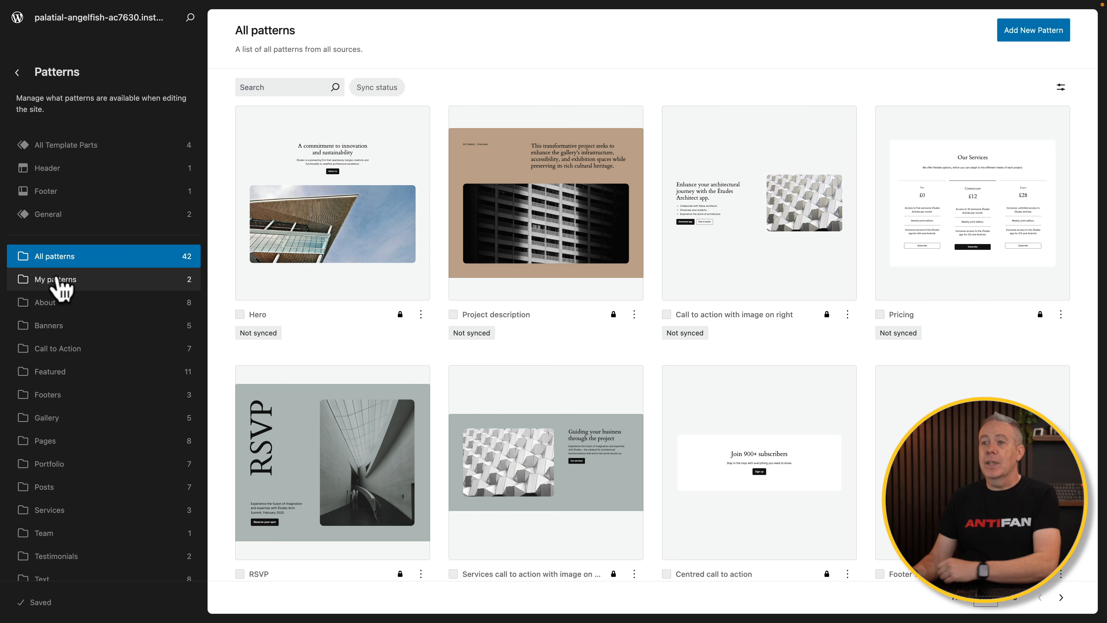
{"action": "left_click", "coordinate": [56, 279]}
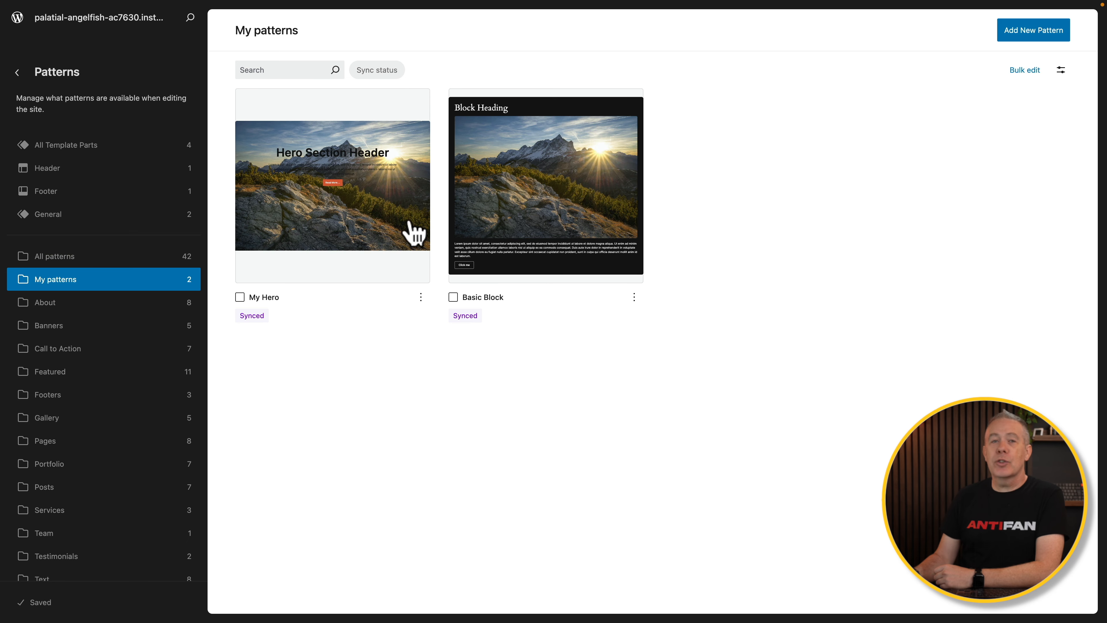
{"action": "mouse_move", "coordinate": [524, 189]}
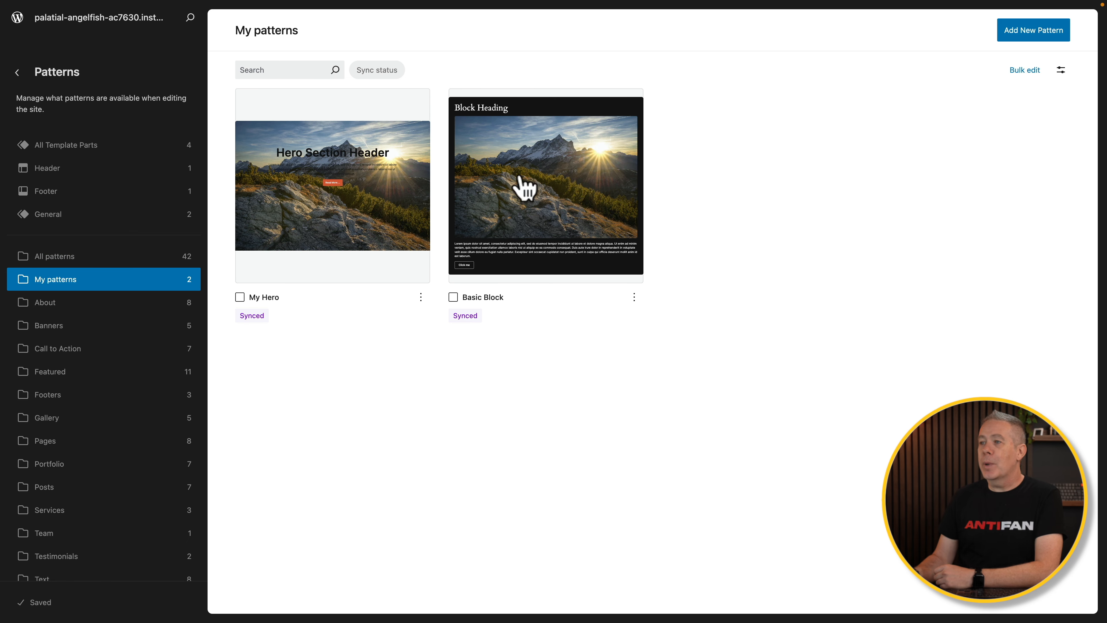
{"action": "mouse_move", "coordinate": [546, 170]}
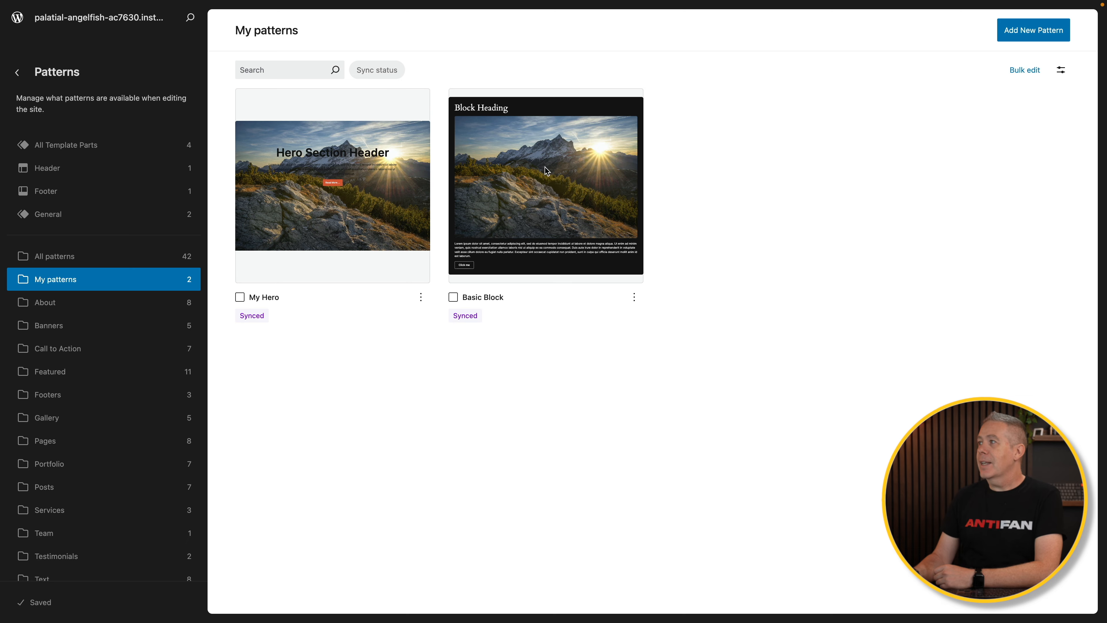
{"action": "left_click", "coordinate": [545, 185]}
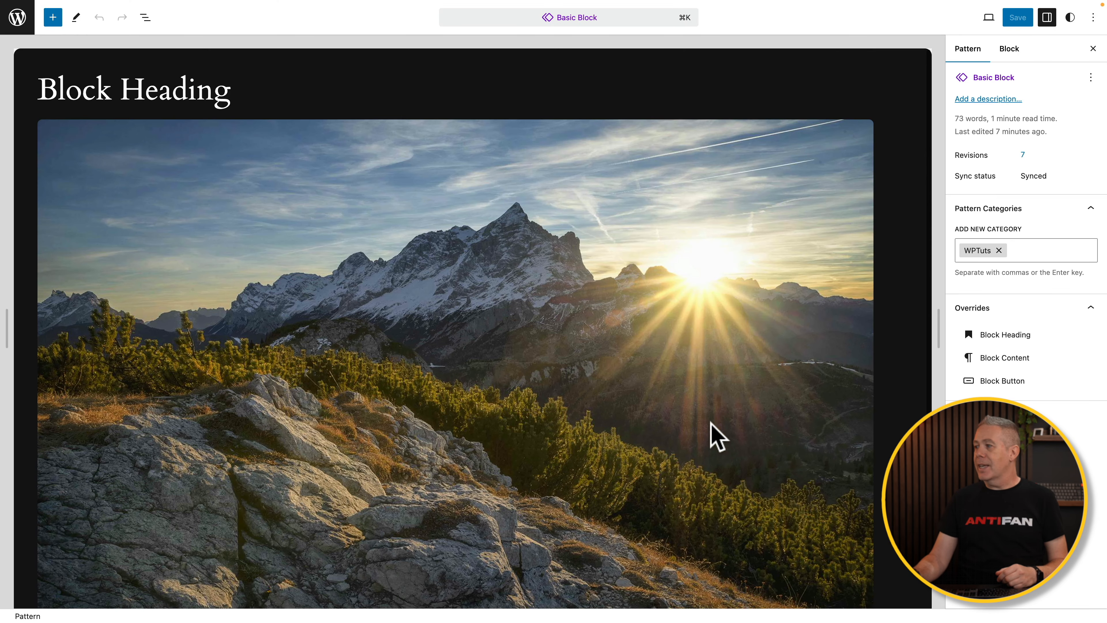
Step: Enable overrides on the pattern's image named 'Basic Image' and save the pattern
{"action": "left_click", "coordinate": [715, 423]}
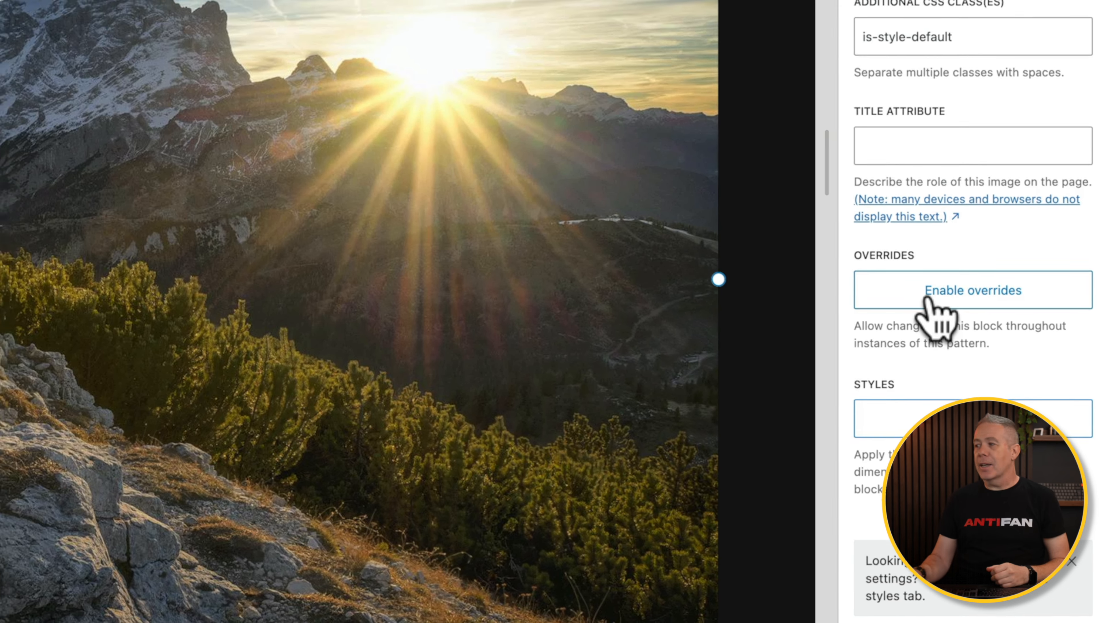
{"action": "left_click", "coordinate": [972, 290]}
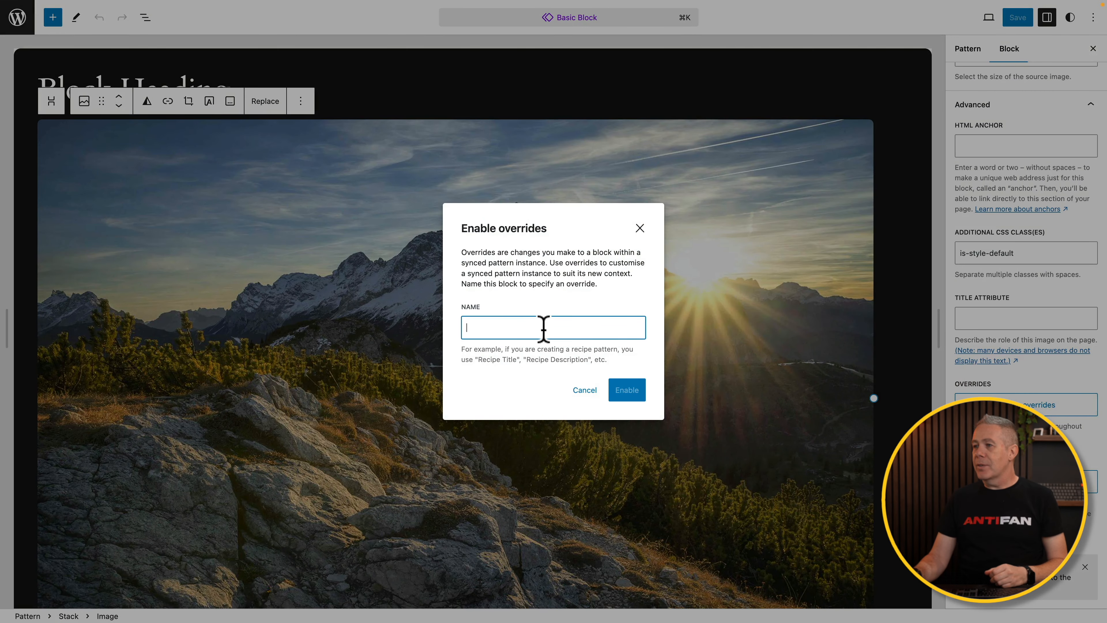
{"action": "type", "text": "Basic Image"}
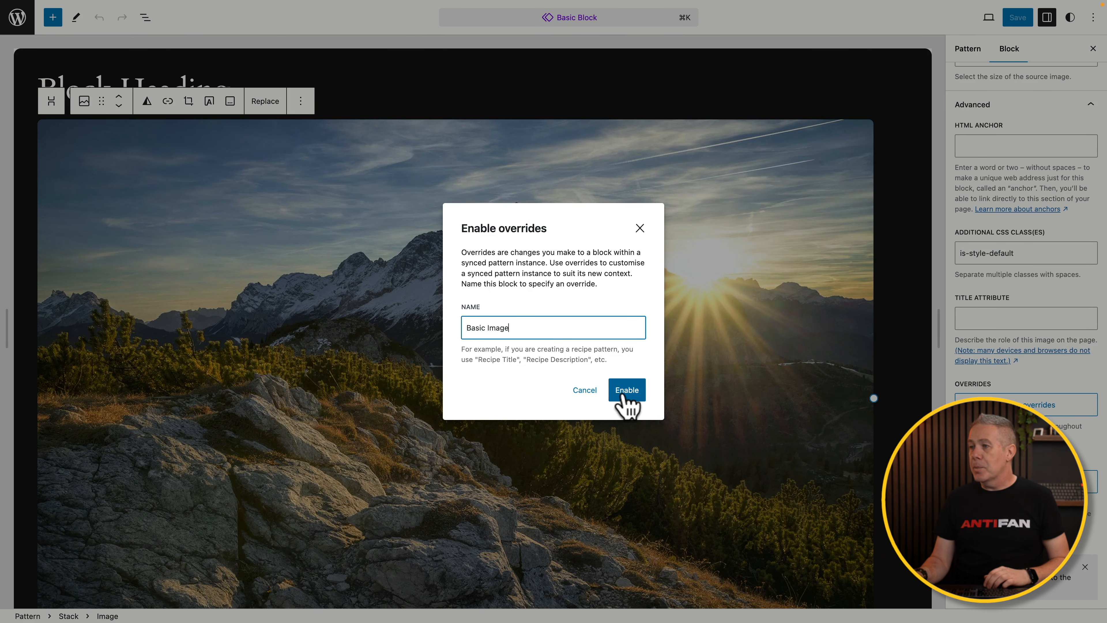
{"action": "left_click", "coordinate": [625, 390]}
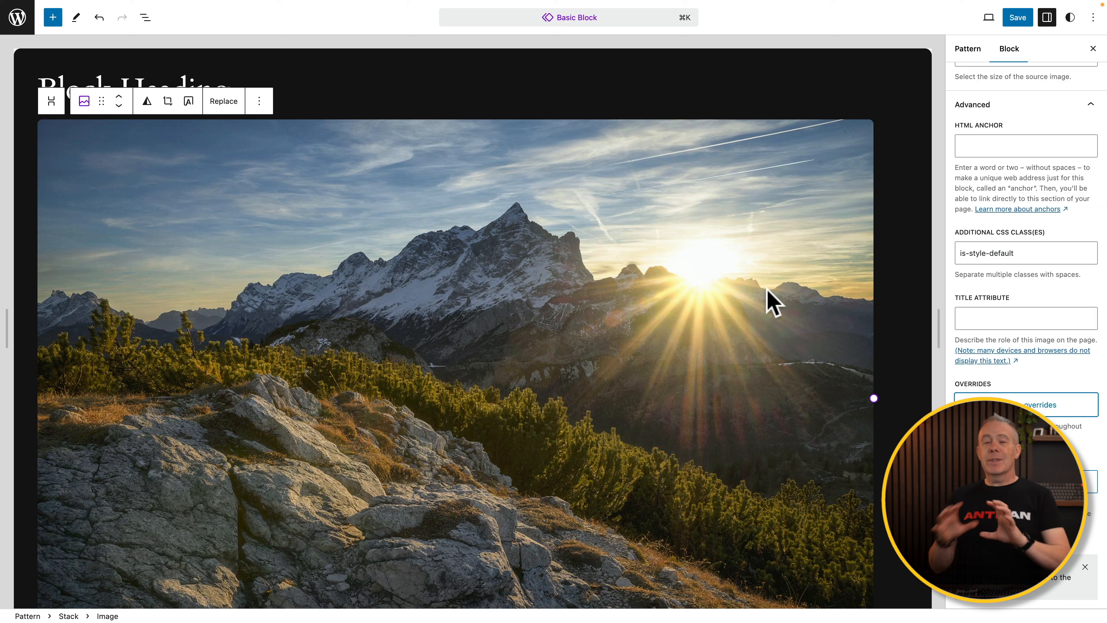
{"action": "mouse_move", "coordinate": [556, 254]}
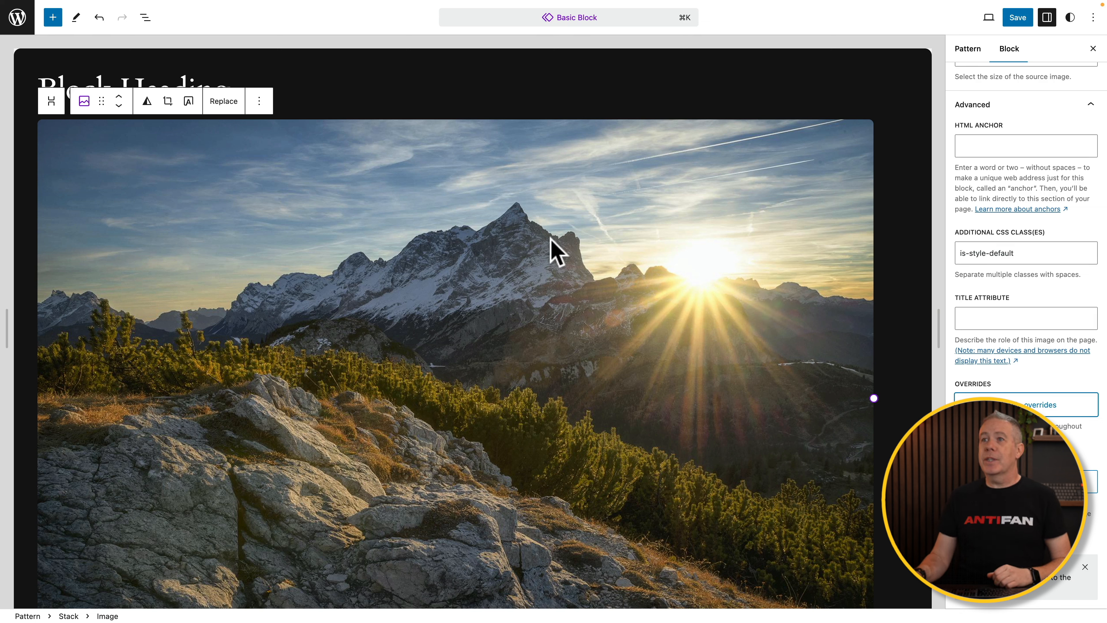
{"action": "left_click", "coordinate": [1017, 17]}
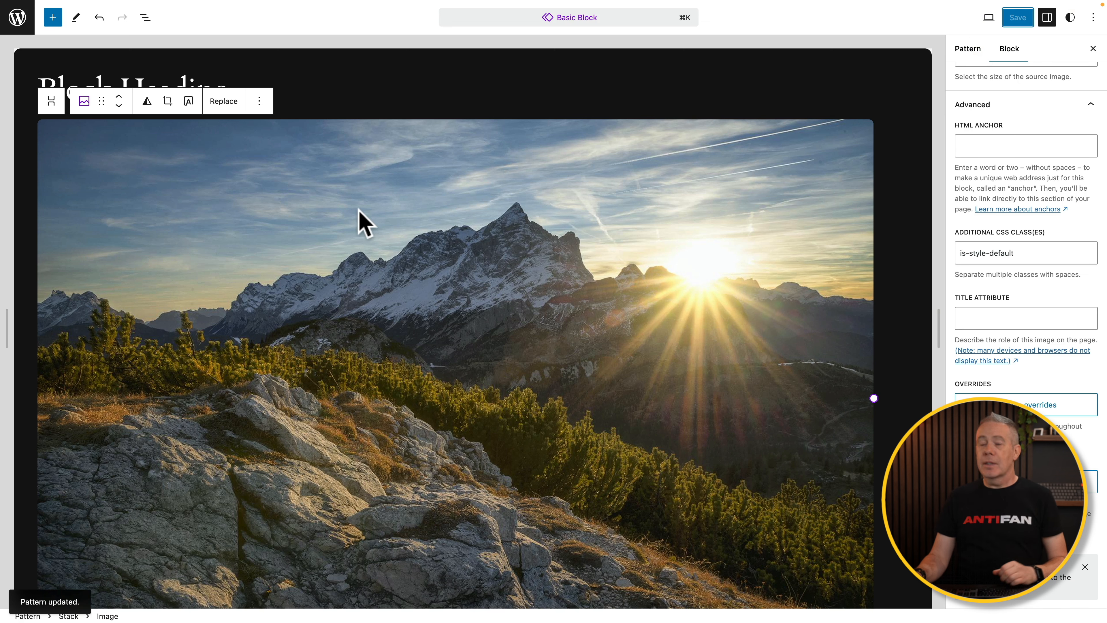
{"action": "left_click", "coordinate": [145, 17]}
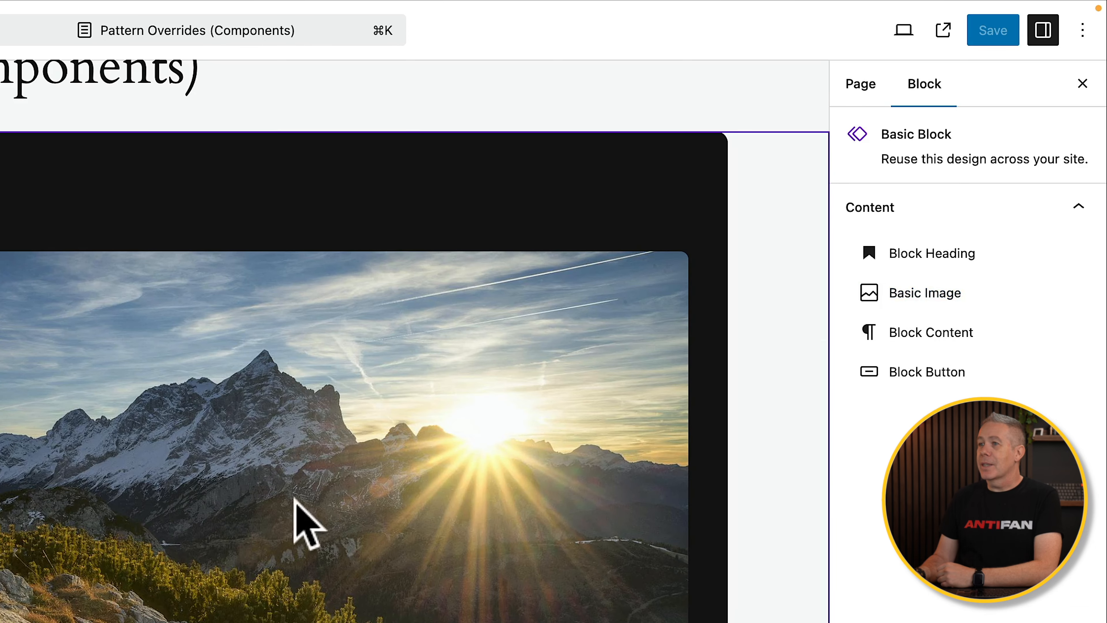
Step: Replace the first Basic Block's image with the snowy mountain peak photo from the Media Library
{"action": "left_click", "coordinate": [362, 128]}
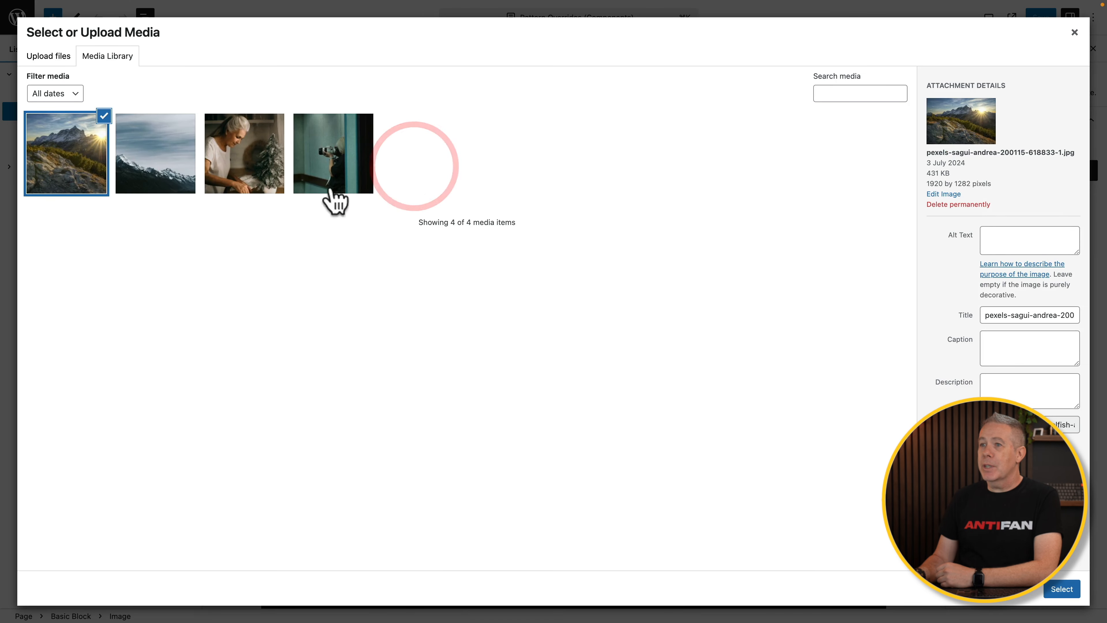
{"action": "left_click", "coordinate": [155, 153]}
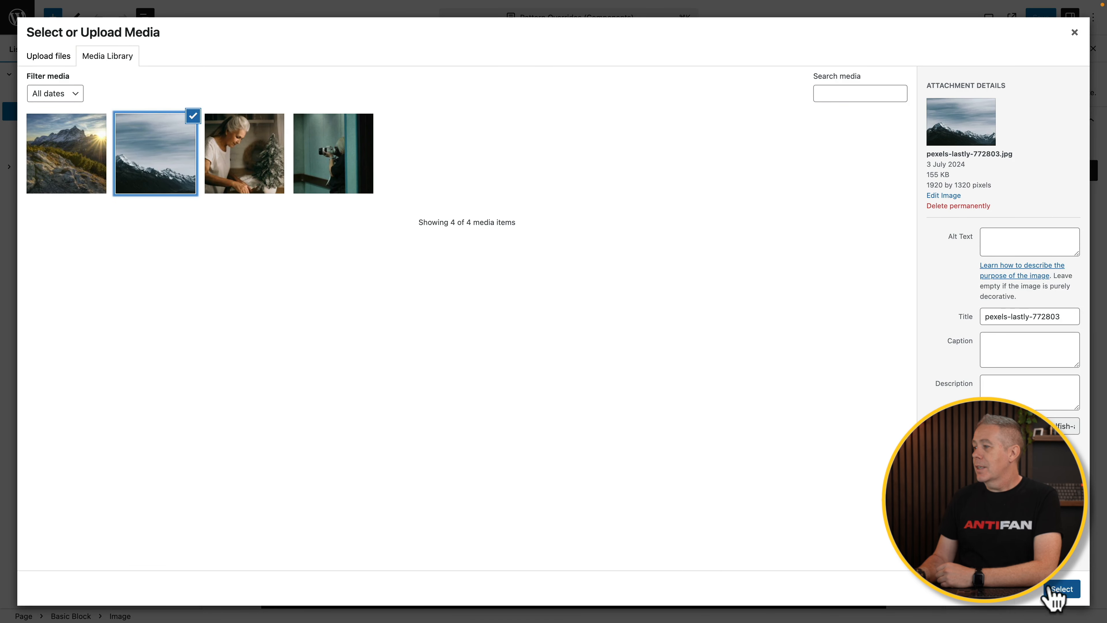
{"action": "left_click", "coordinate": [1061, 588]}
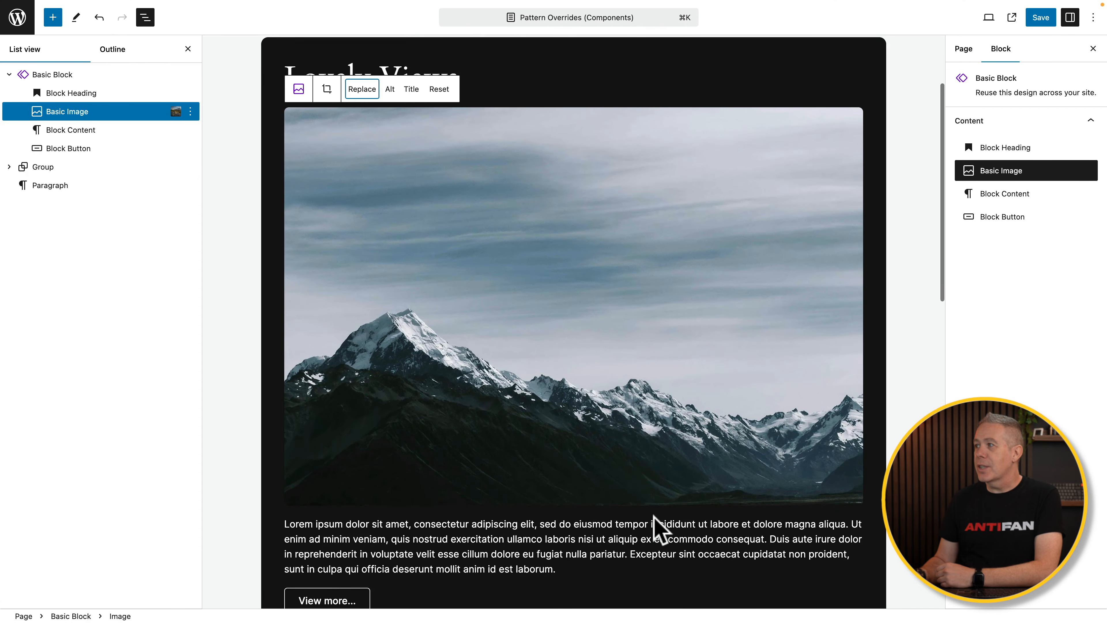
{"action": "scroll", "scroll_direction": "down", "scroll_amount": 3}
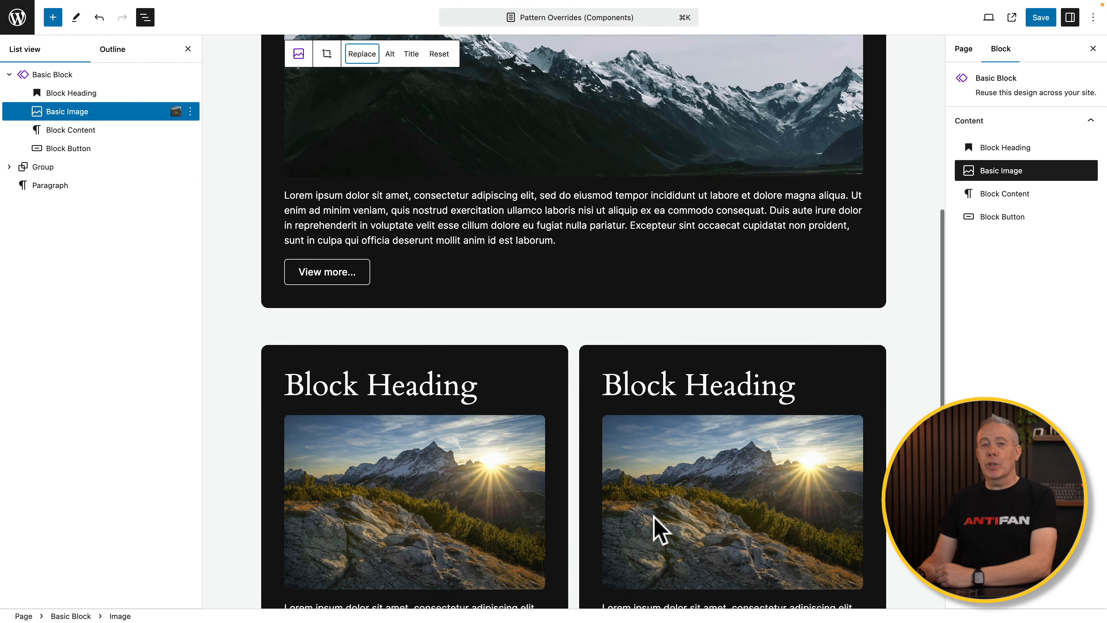
{"action": "scroll", "scroll_direction": "down", "scroll_amount": 3}
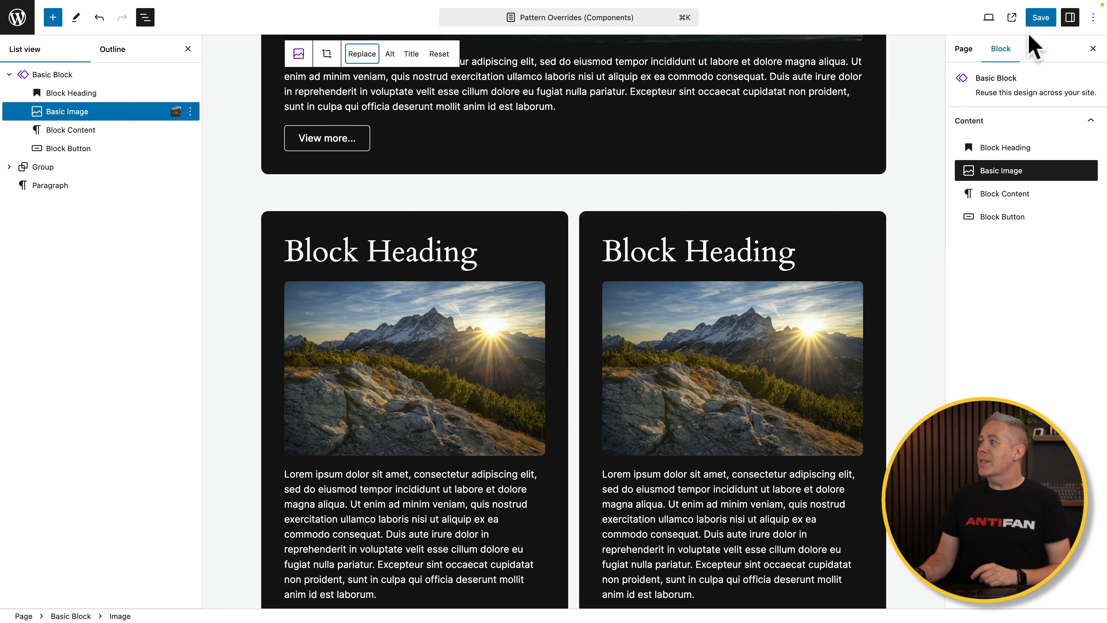
Step: Save the page with the replaced image
{"action": "left_click", "coordinate": [1039, 17]}
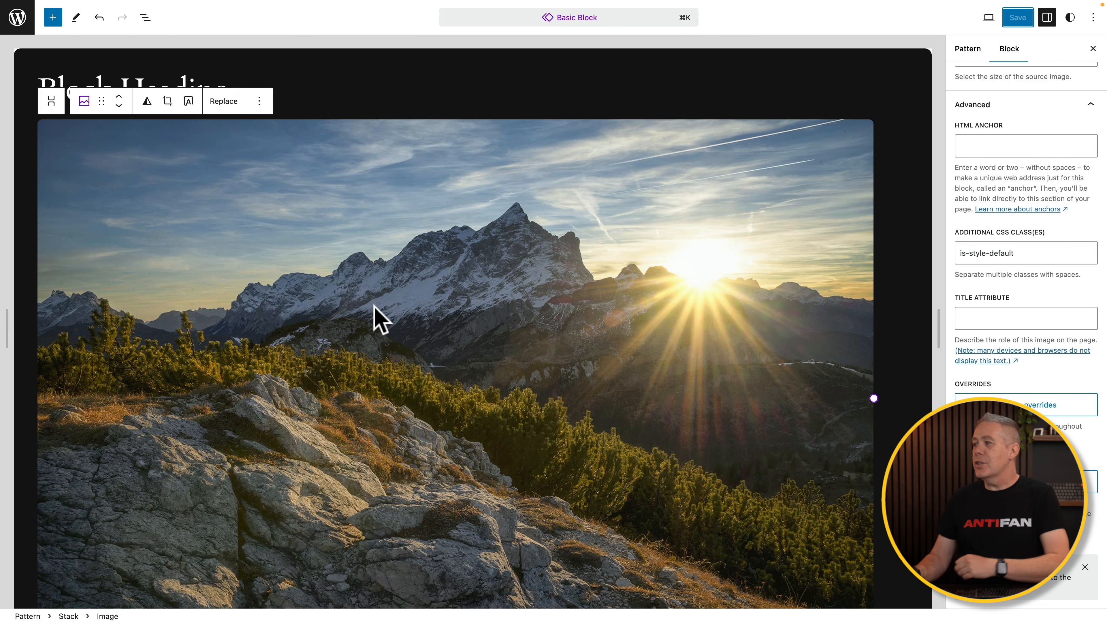
{"action": "mouse_move", "coordinate": [142, 19]}
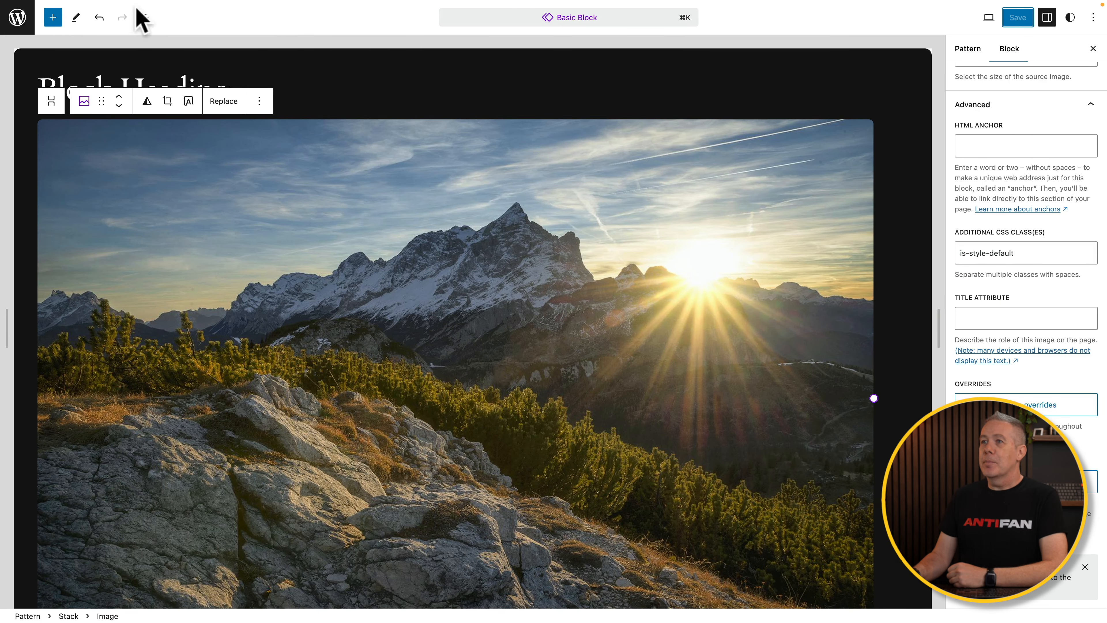
Step: Set the pattern's Stack background colour to Accent / Three (orange) and save
{"action": "left_click", "coordinate": [144, 17]}
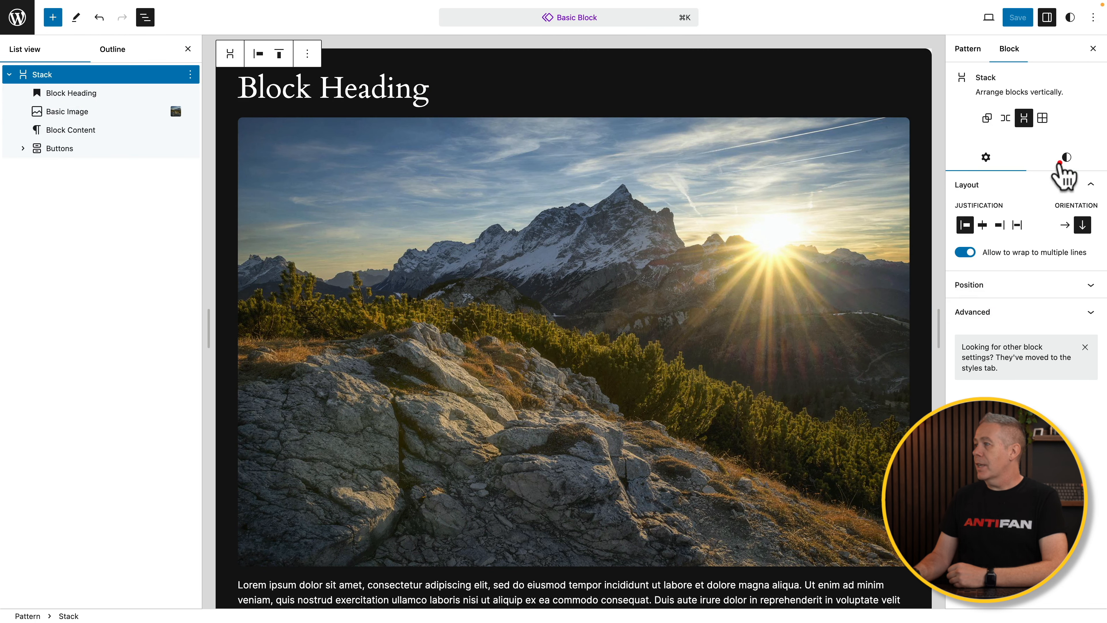
{"action": "left_click", "coordinate": [1066, 157]}
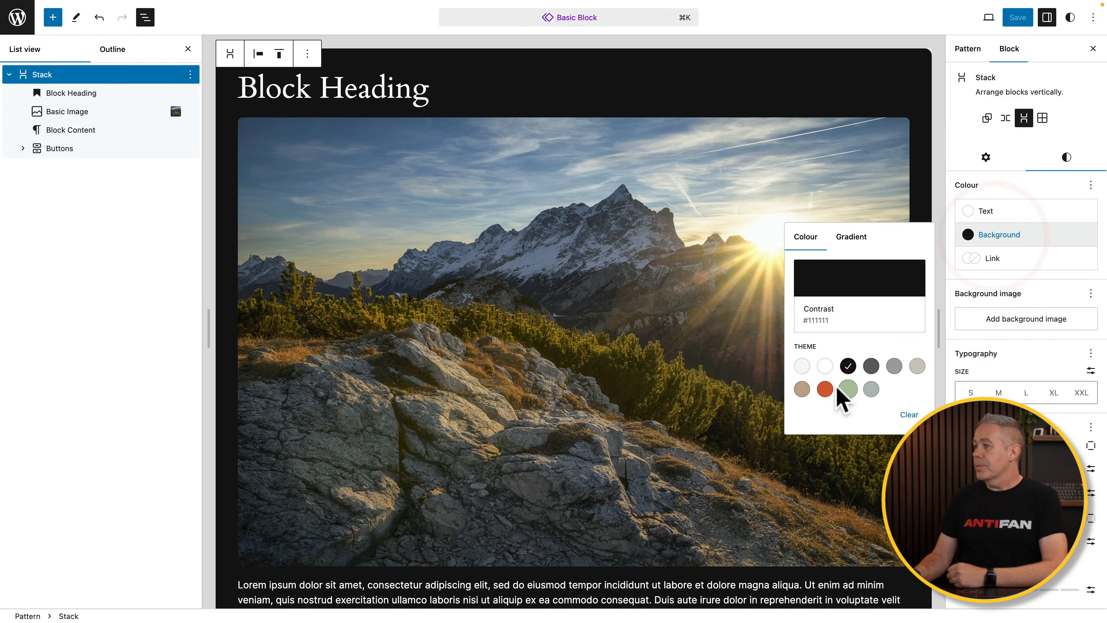
{"action": "left_click", "coordinate": [824, 389]}
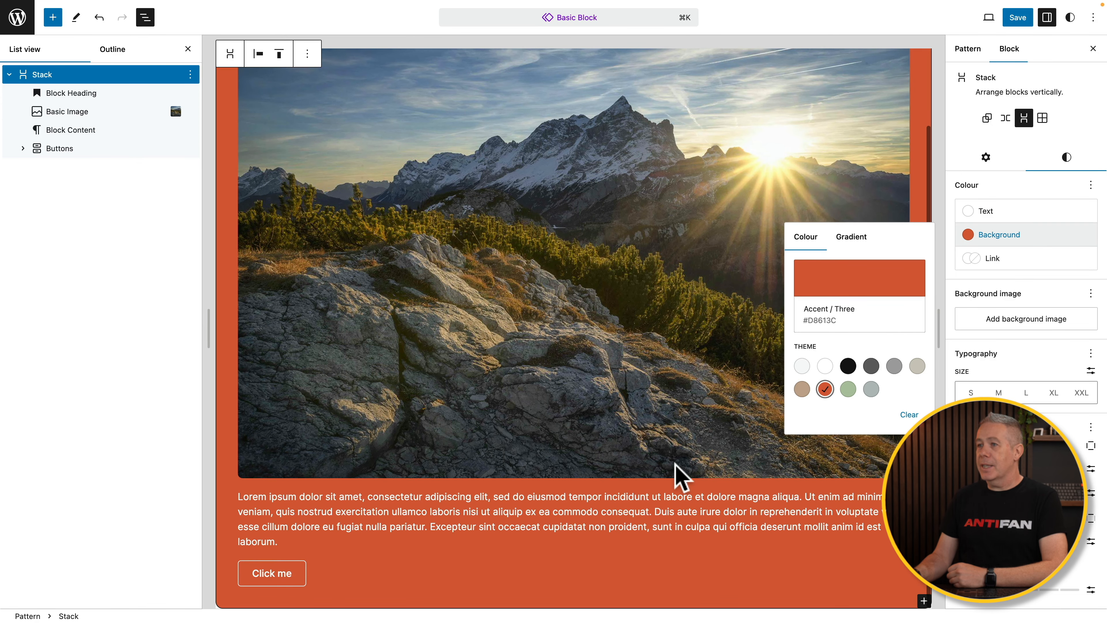
{"action": "mouse_move", "coordinate": [596, 484]}
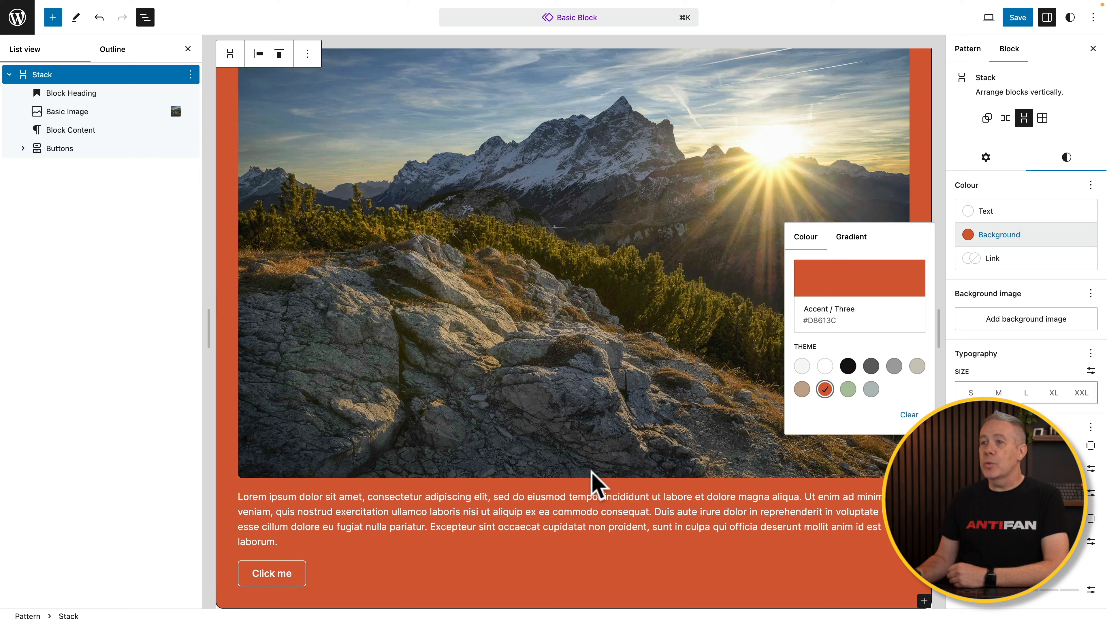
{"action": "mouse_move", "coordinate": [378, 490]}
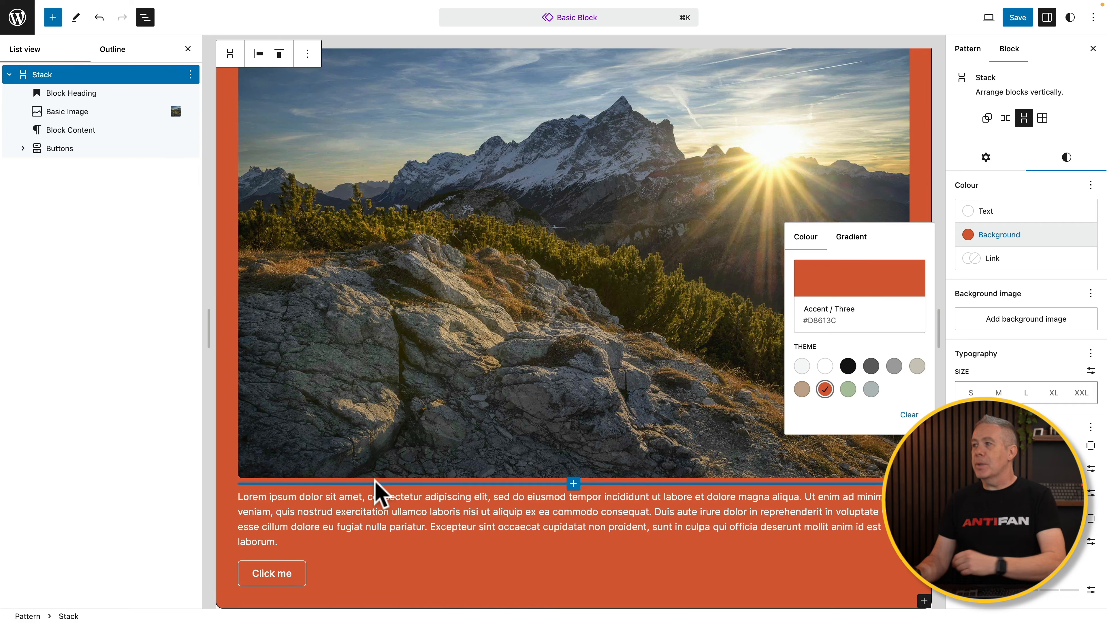
{"action": "left_click", "coordinate": [1017, 17]}
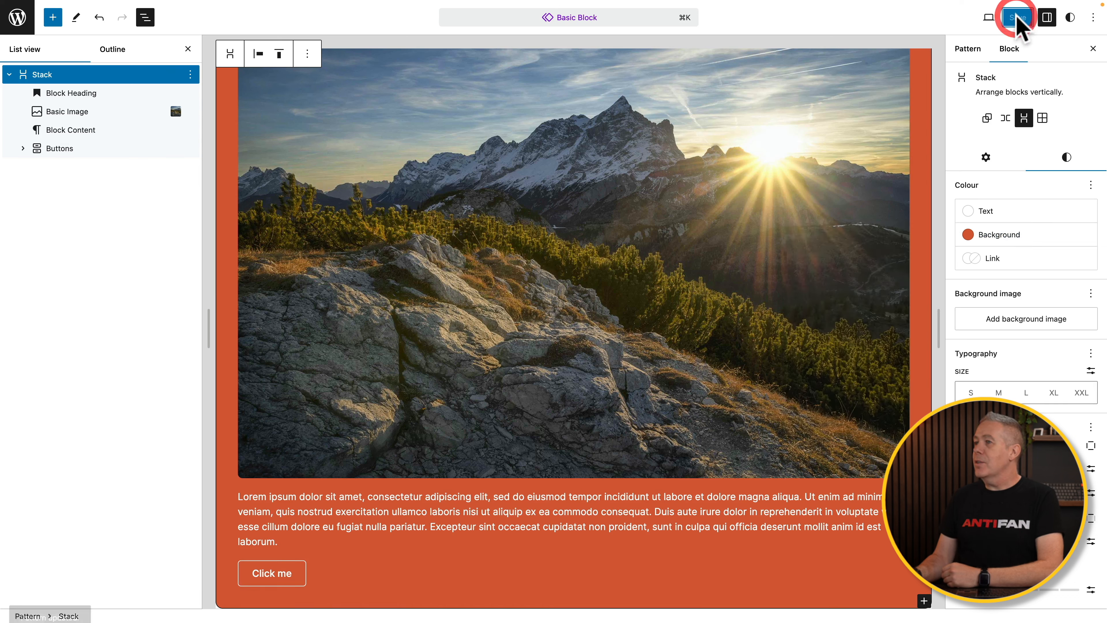
{"action": "left_click", "coordinate": [1017, 17]}
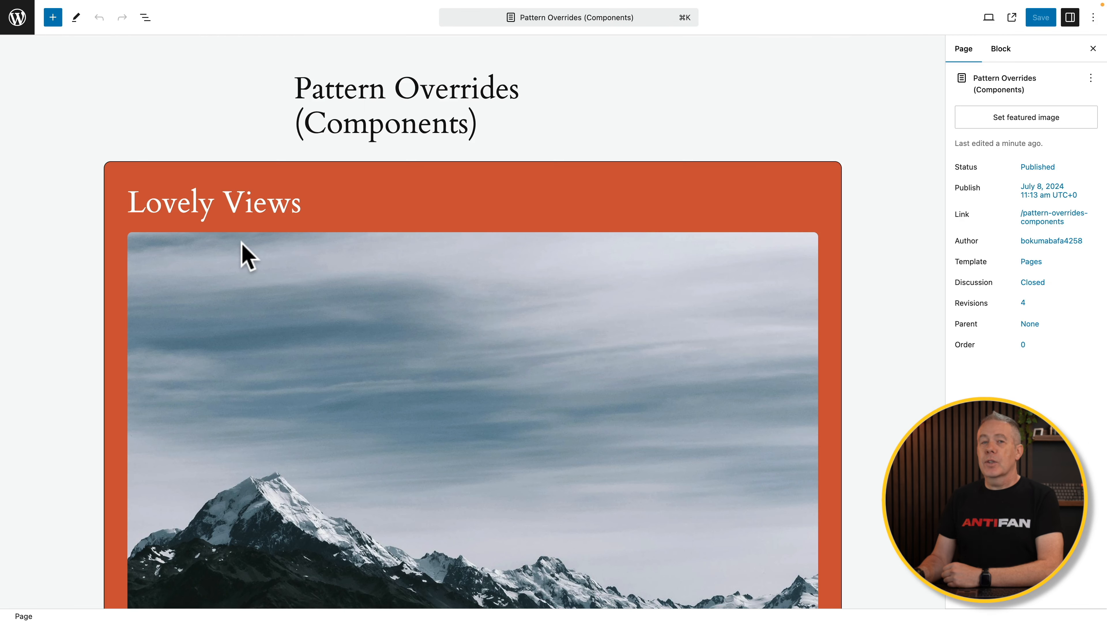
Step: Scroll down to the grid with the two Basic Block cards
{"action": "scroll", "scroll_direction": "down", "scroll_amount": 3}
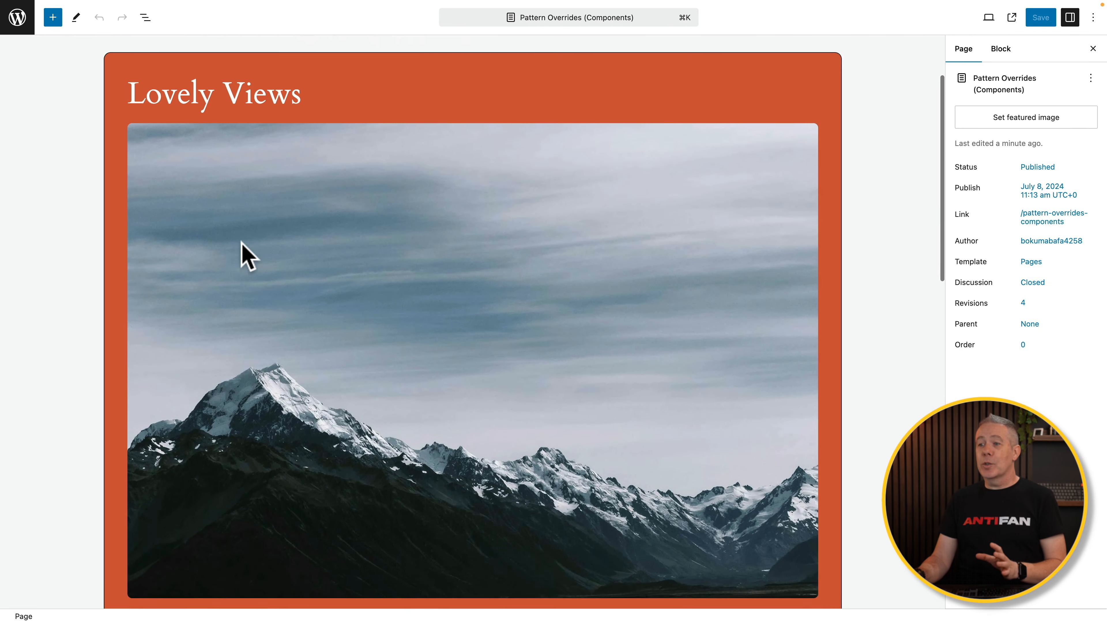
{"action": "scroll", "scroll_direction": "down", "scroll_amount": 3}
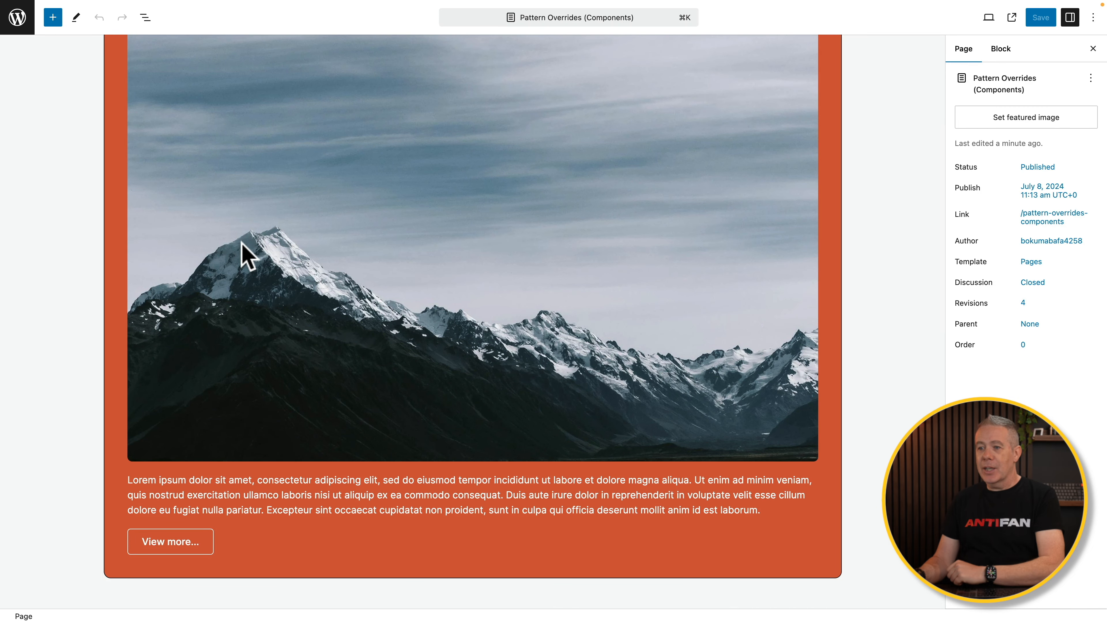
{"action": "scroll", "scroll_direction": "down", "scroll_amount": 3}
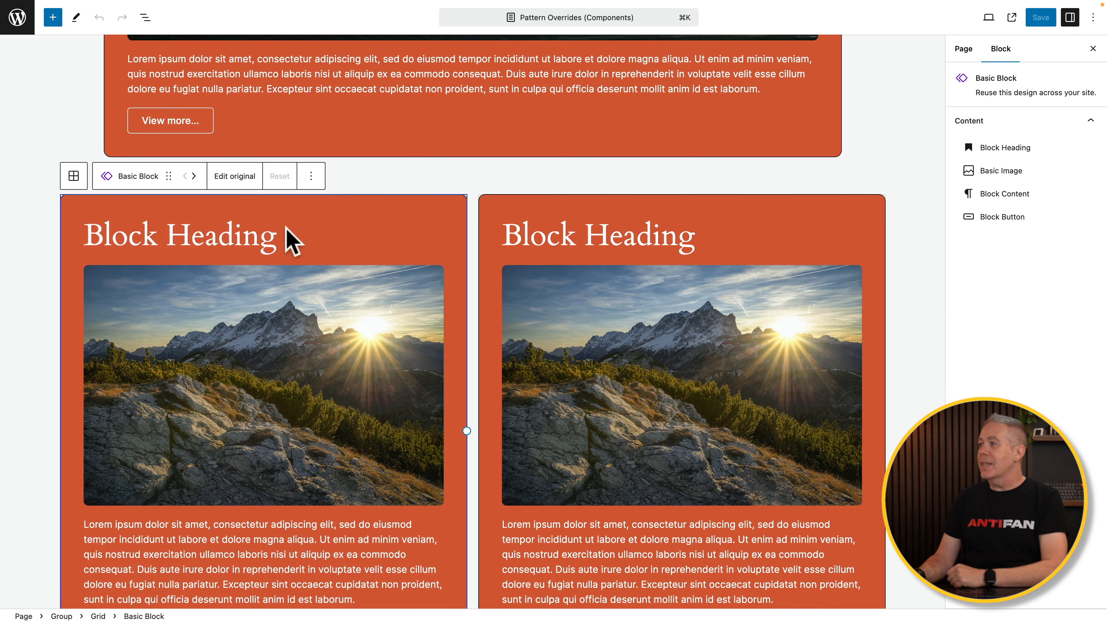
{"action": "left_click", "coordinate": [263, 384]}
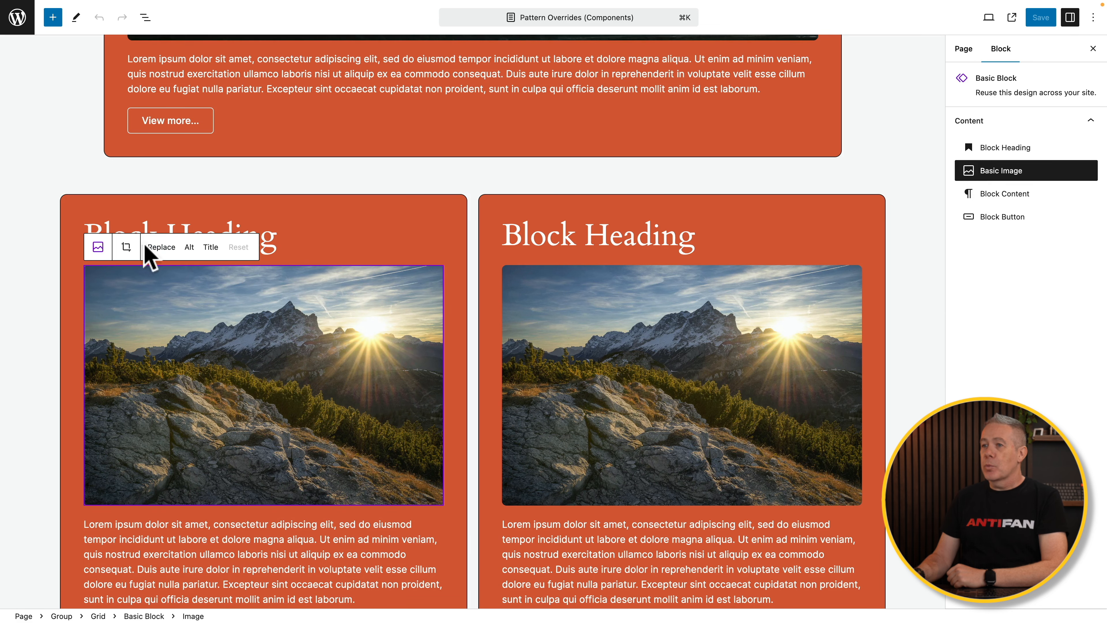
{"action": "left_click", "coordinate": [161, 247]}
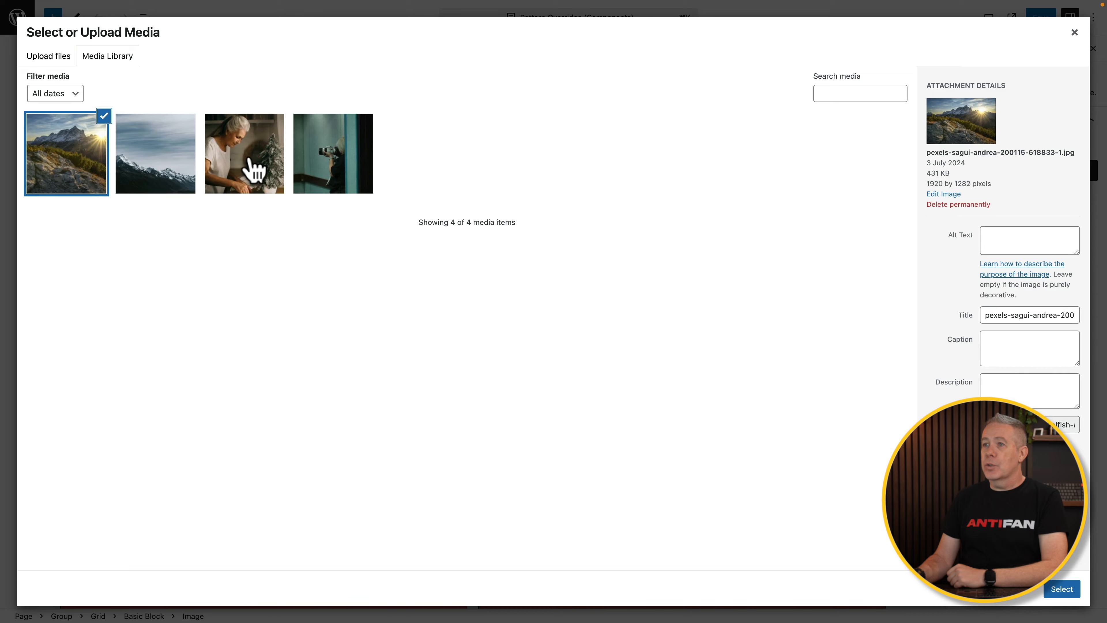
{"action": "left_click", "coordinate": [1061, 588]}
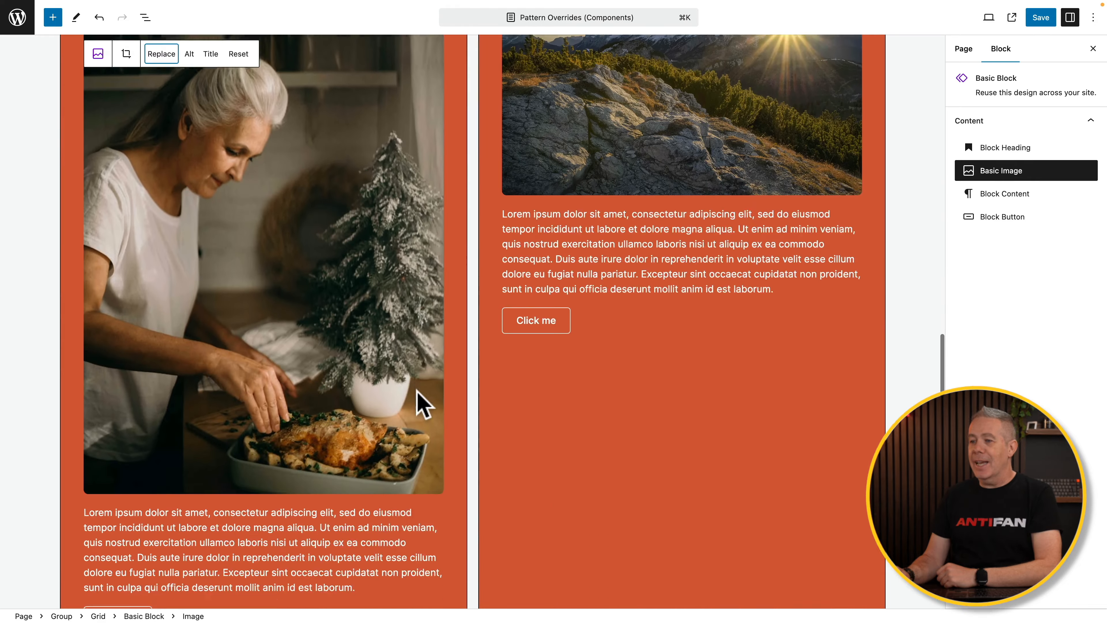
{"action": "scroll", "scroll_direction": "down", "scroll_amount": 3}
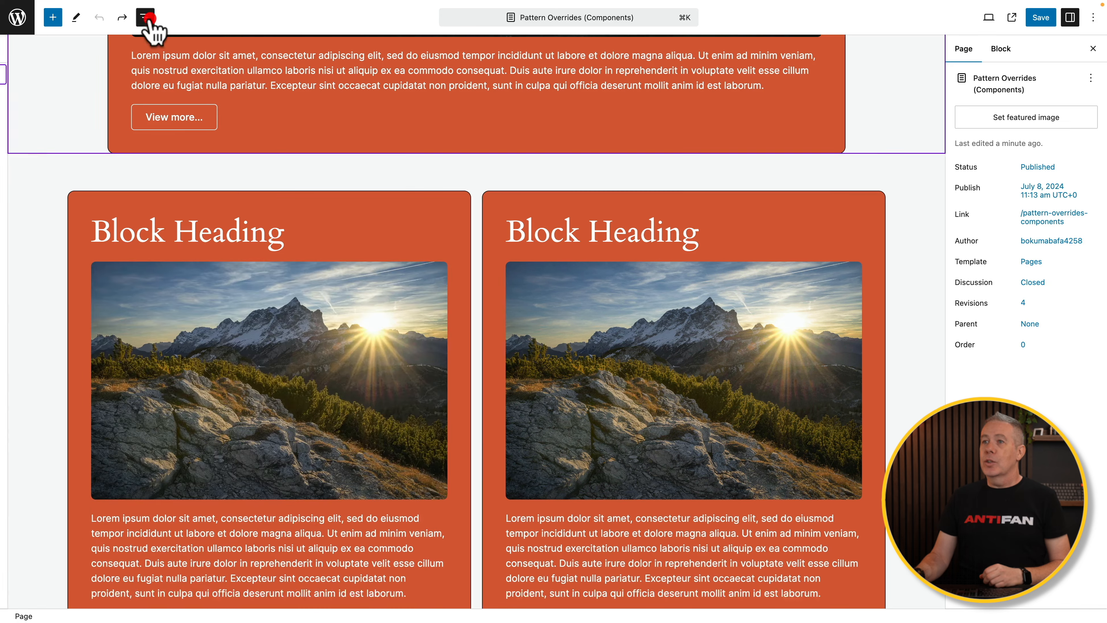
Step: From List View, start creating a pattern named 'Card Grid' from the Group of cards
{"action": "left_click", "coordinate": [144, 17]}
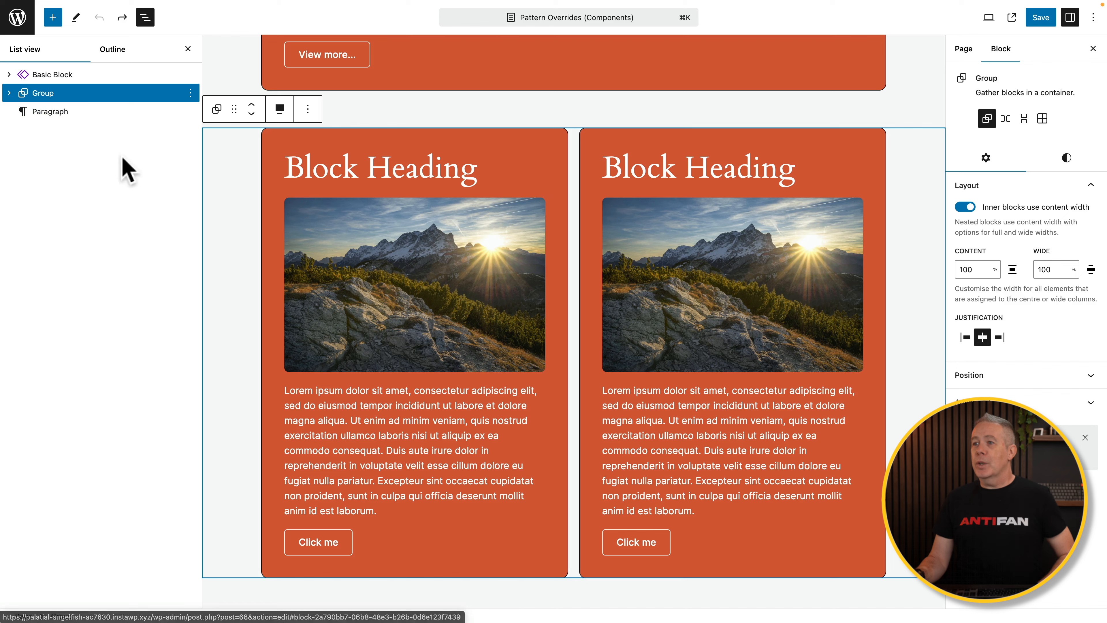
{"action": "left_click", "coordinate": [308, 109]}
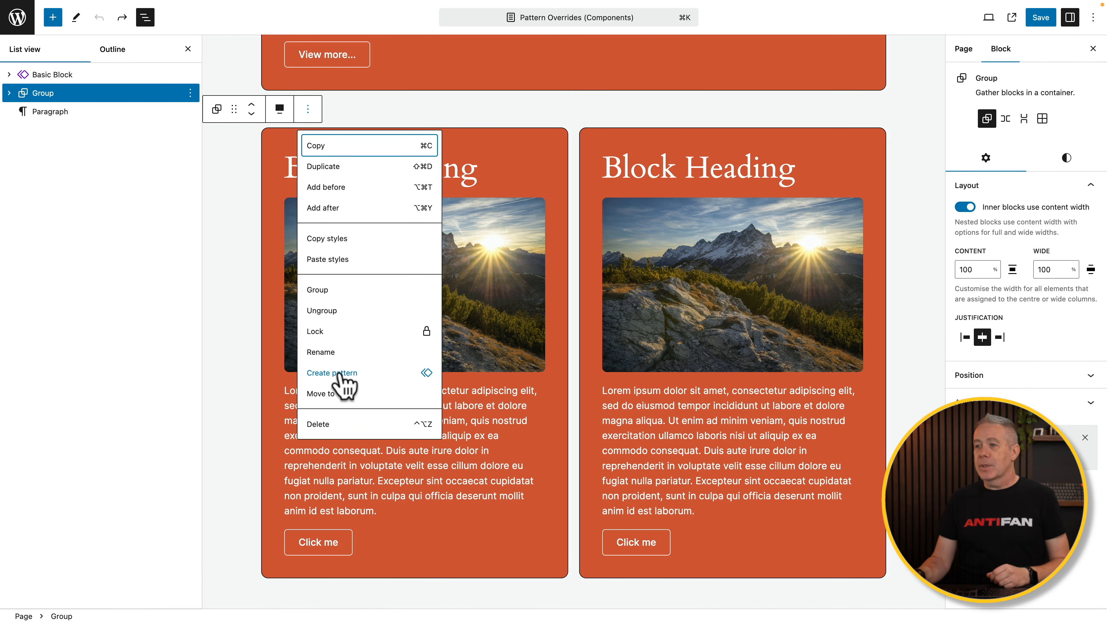
{"action": "left_click", "coordinate": [331, 372]}
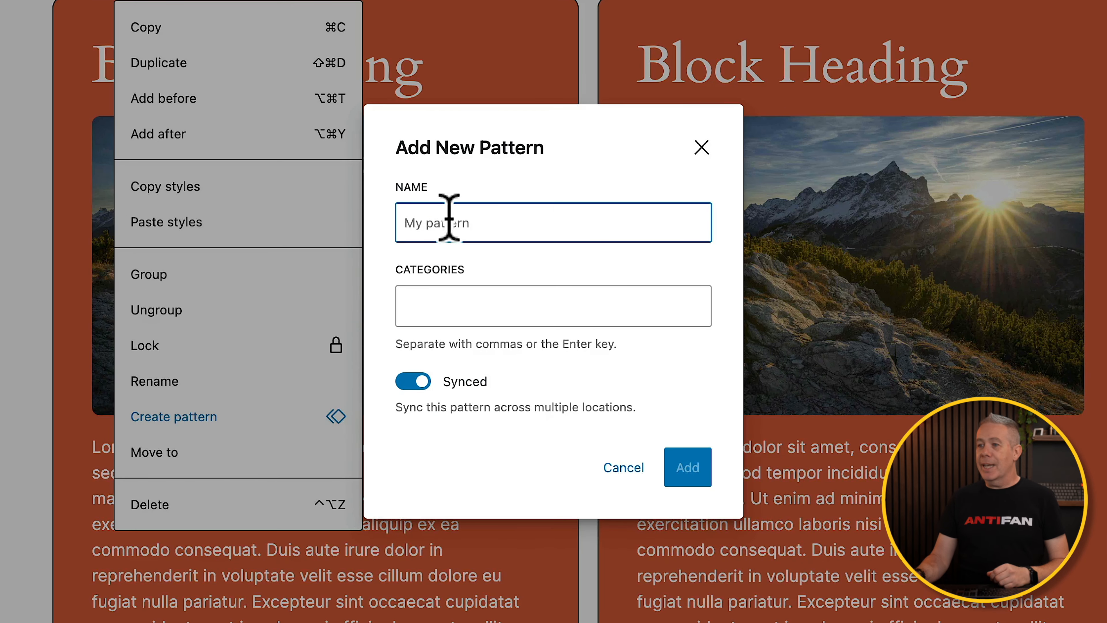
{"action": "type", "text": "Card Grid"}
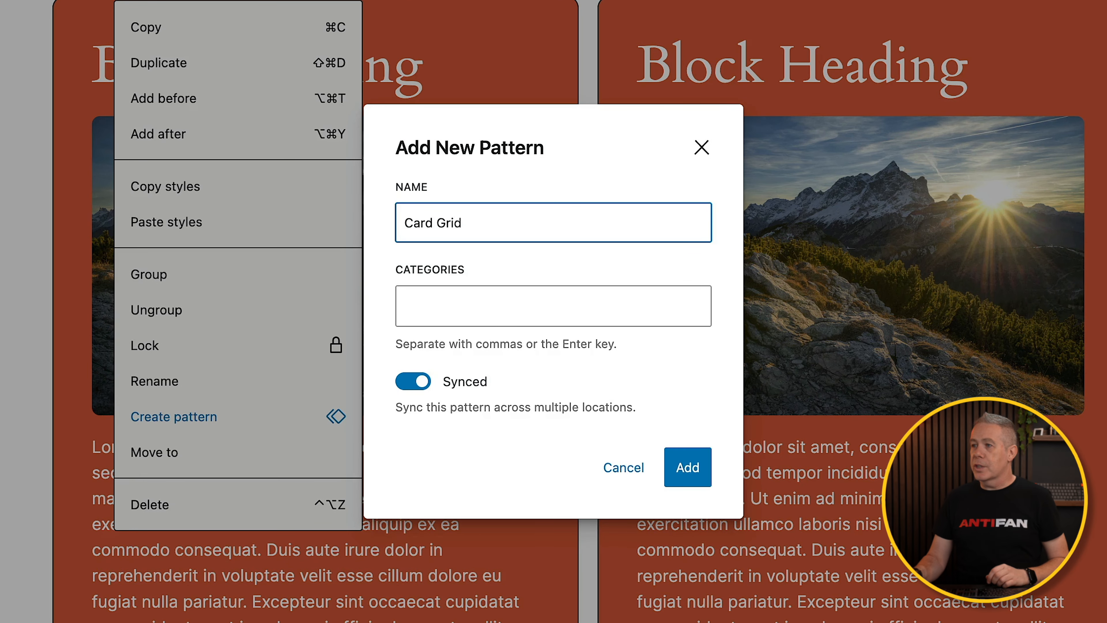
Step: Assign the WPTuts category, keep it synced, and add the Card Grid pattern
{"action": "left_click", "coordinate": [553, 306]}
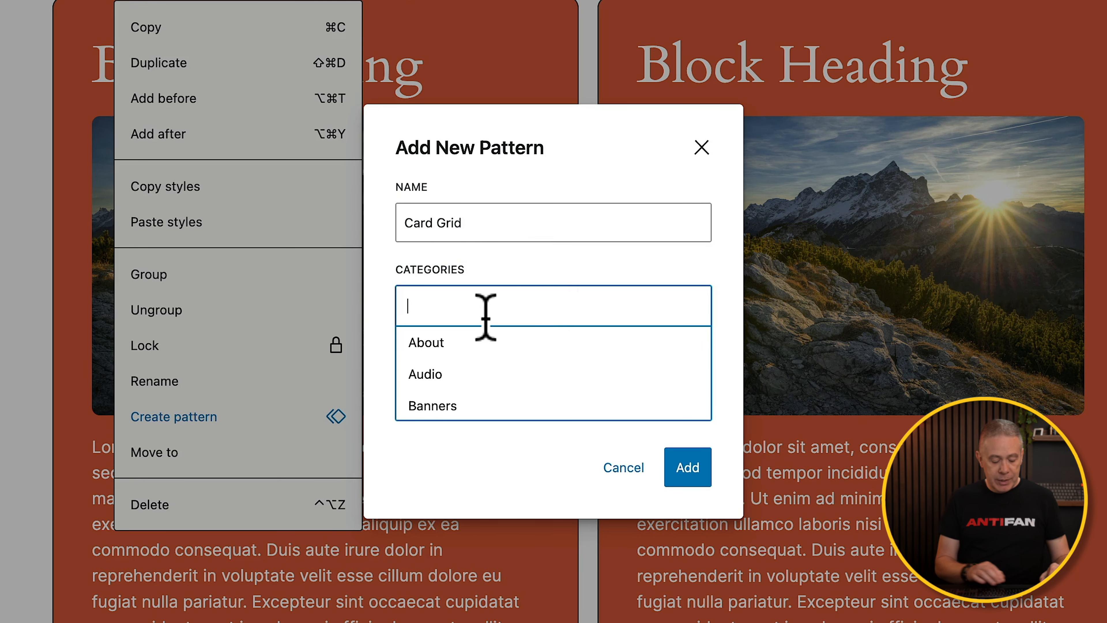
{"action": "type", "text": "WP"}
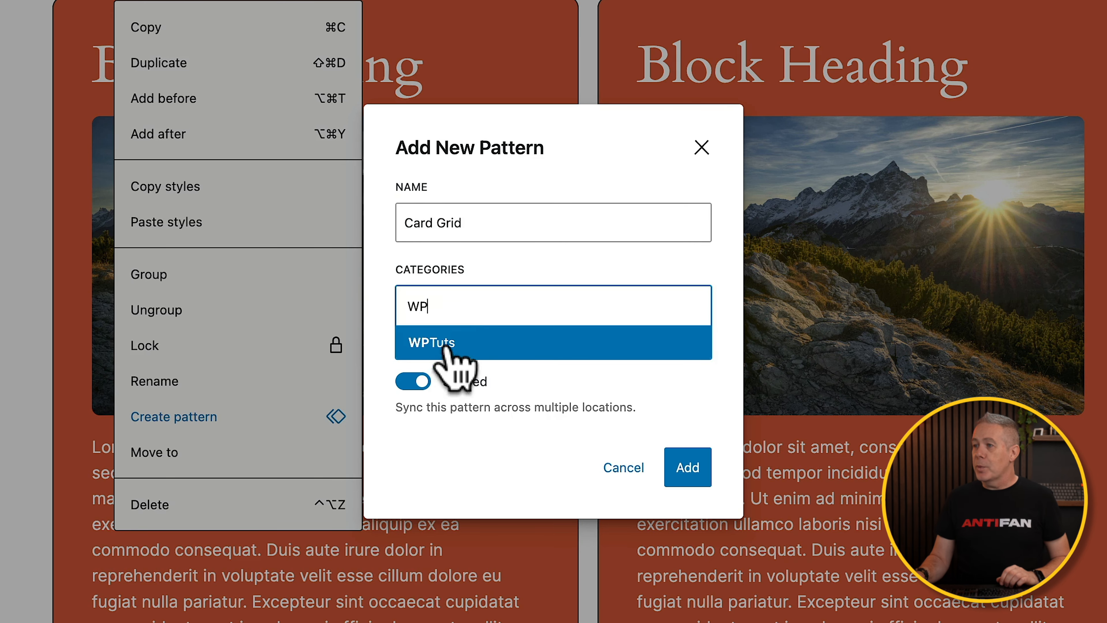
{"action": "left_click", "coordinate": [430, 341]}
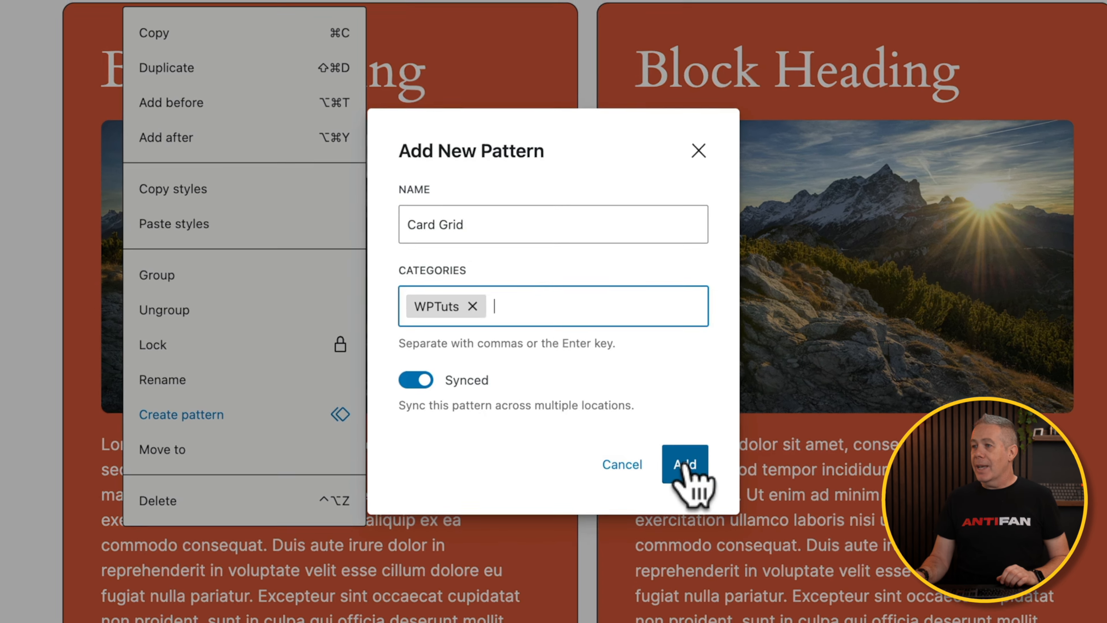
{"action": "left_click", "coordinate": [683, 463]}
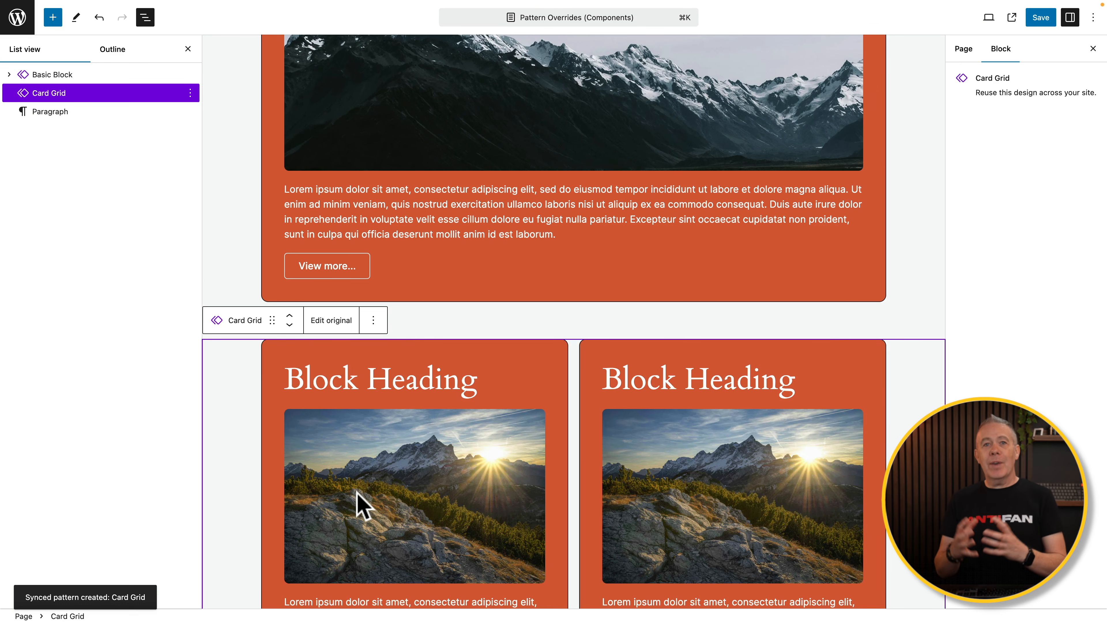
Step: Insert a second Card Grid pattern via /grid below the first and save the page
{"action": "scroll", "scroll_direction": "down", "scroll_amount": 3}
{"action": "type", "text": "/gr"}
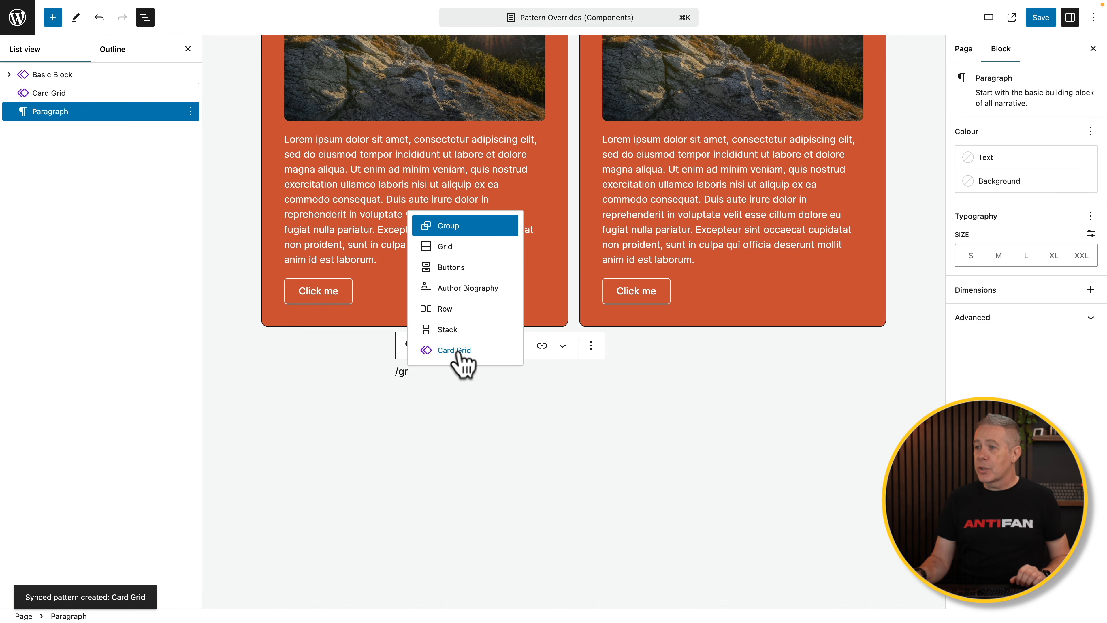
{"action": "left_click", "coordinate": [454, 349]}
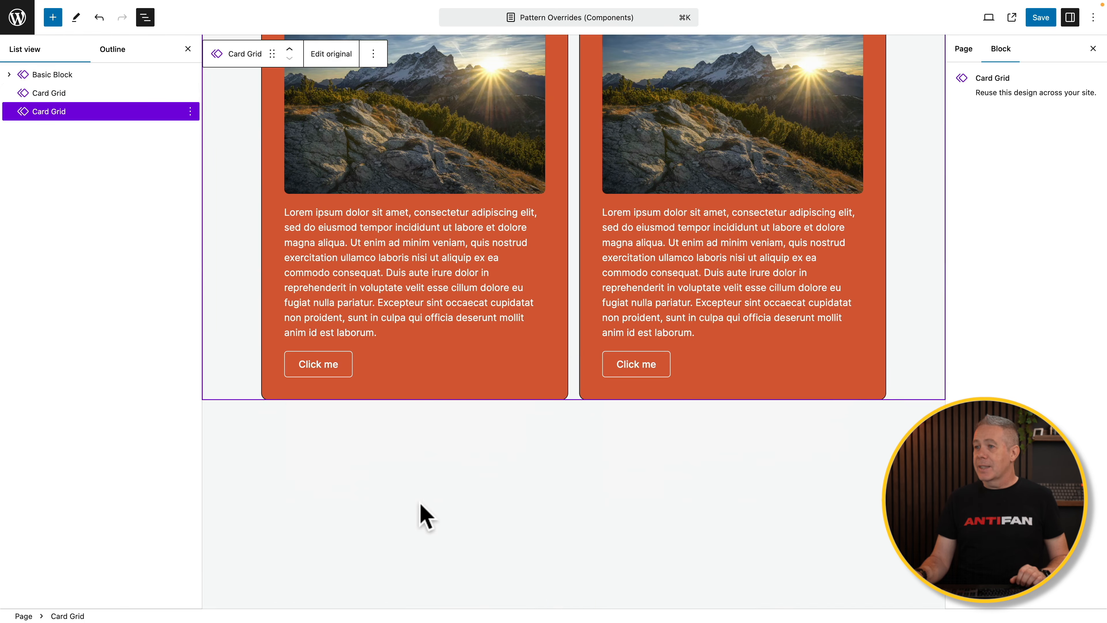
{"action": "scroll", "scroll_direction": "down", "scroll_amount": 3}
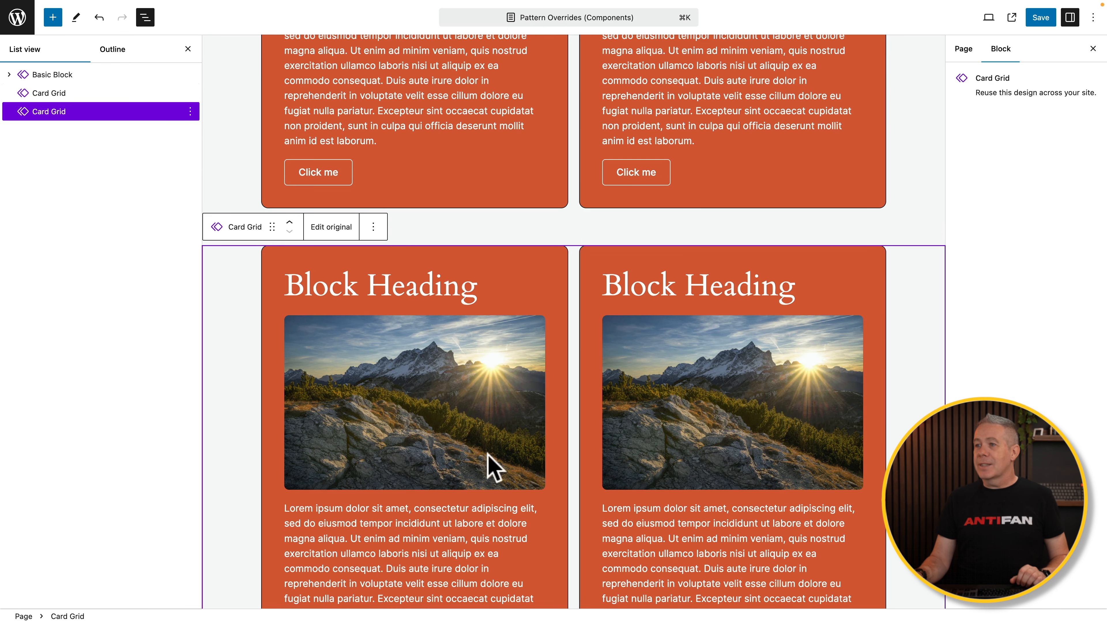
{"action": "mouse_move", "coordinate": [1040, 17]}
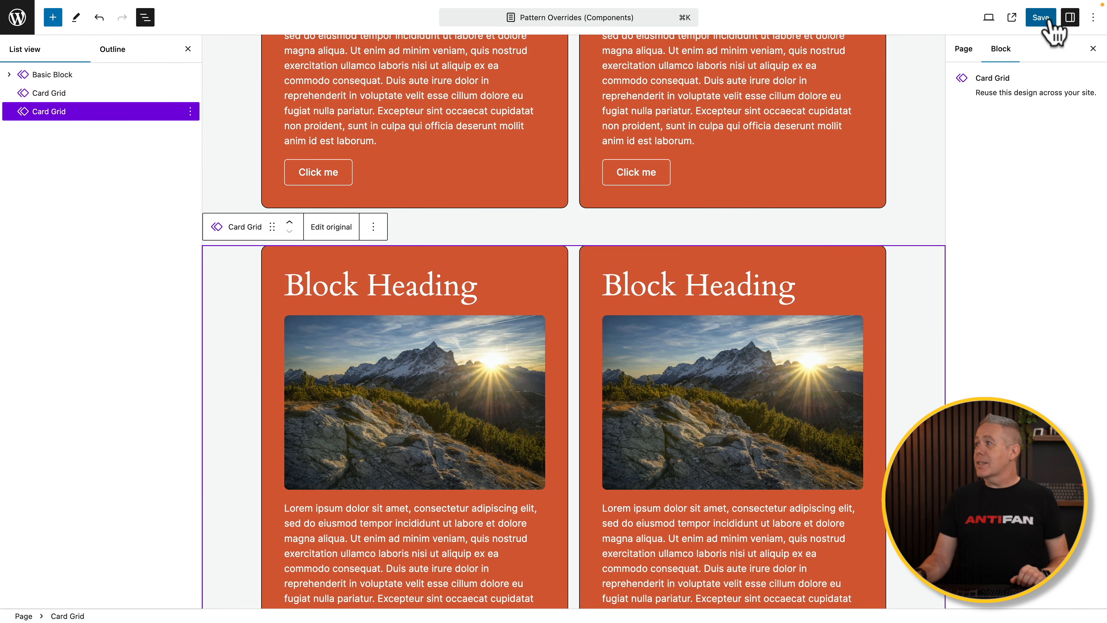
{"action": "left_click", "coordinate": [1039, 17]}
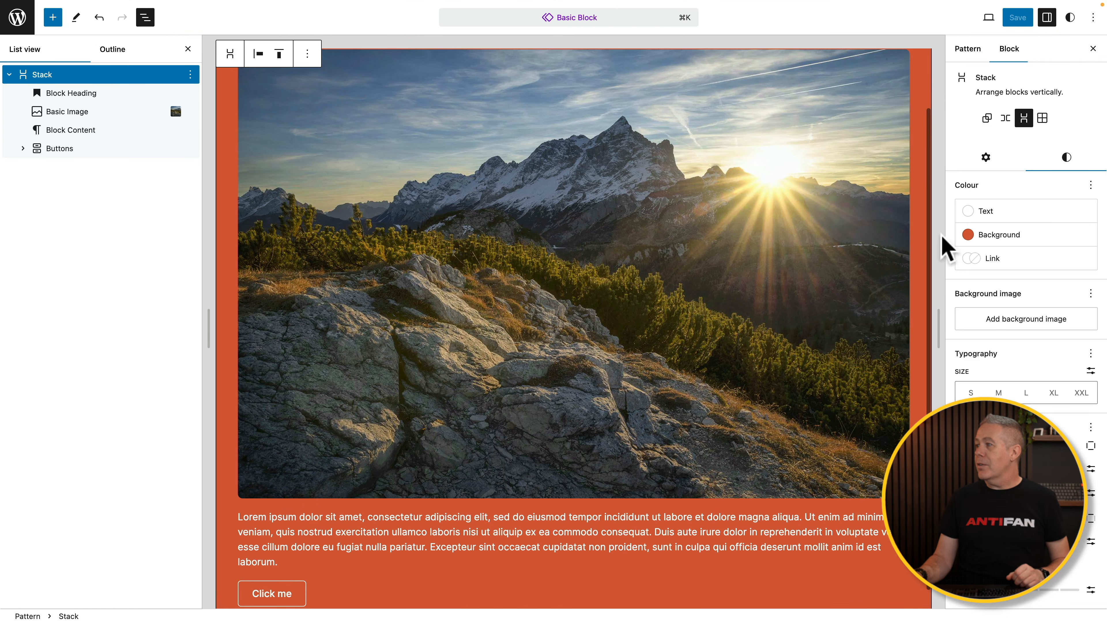
Step: Set the Basic Block Stack background to the black theme swatch
{"action": "left_click", "coordinate": [975, 233]}
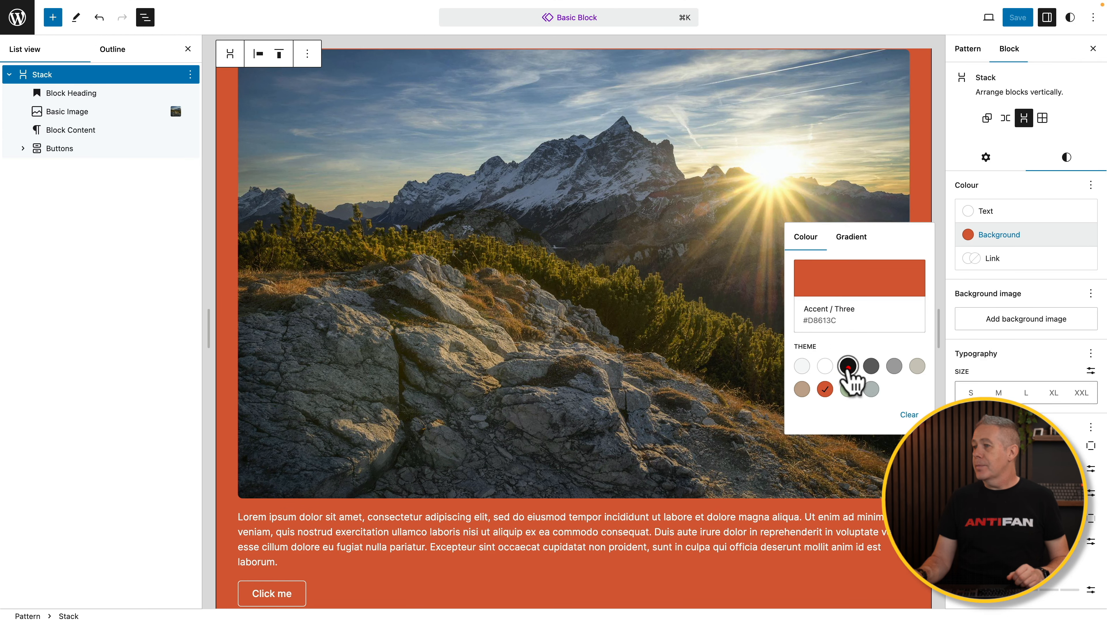
{"action": "left_click", "coordinate": [847, 366]}
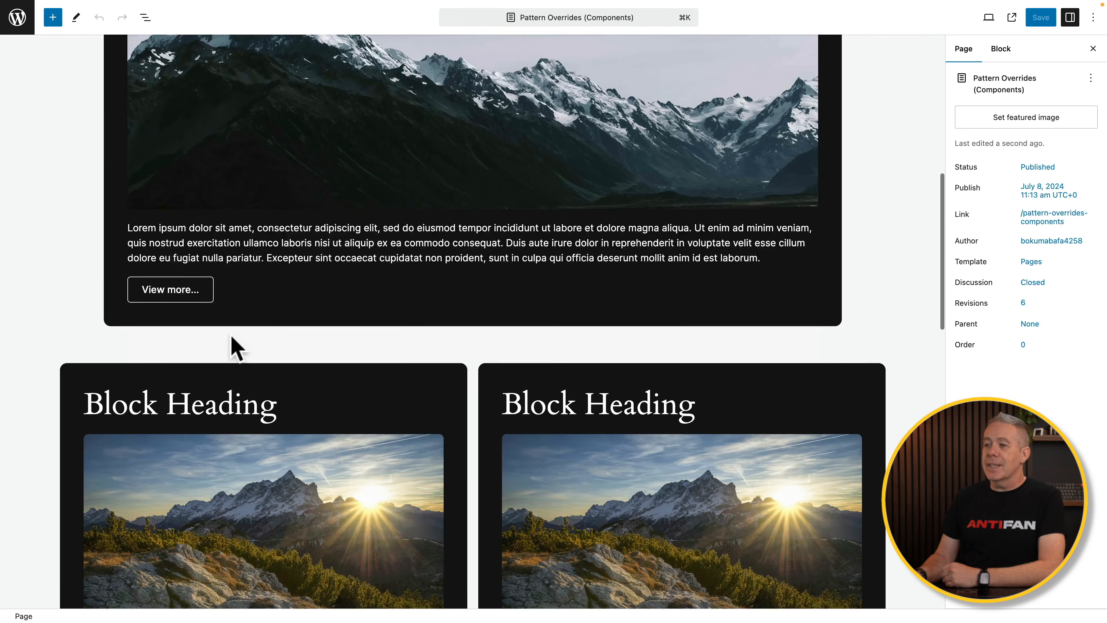
{"action": "scroll", "scroll_direction": "down", "scroll_amount": 3}
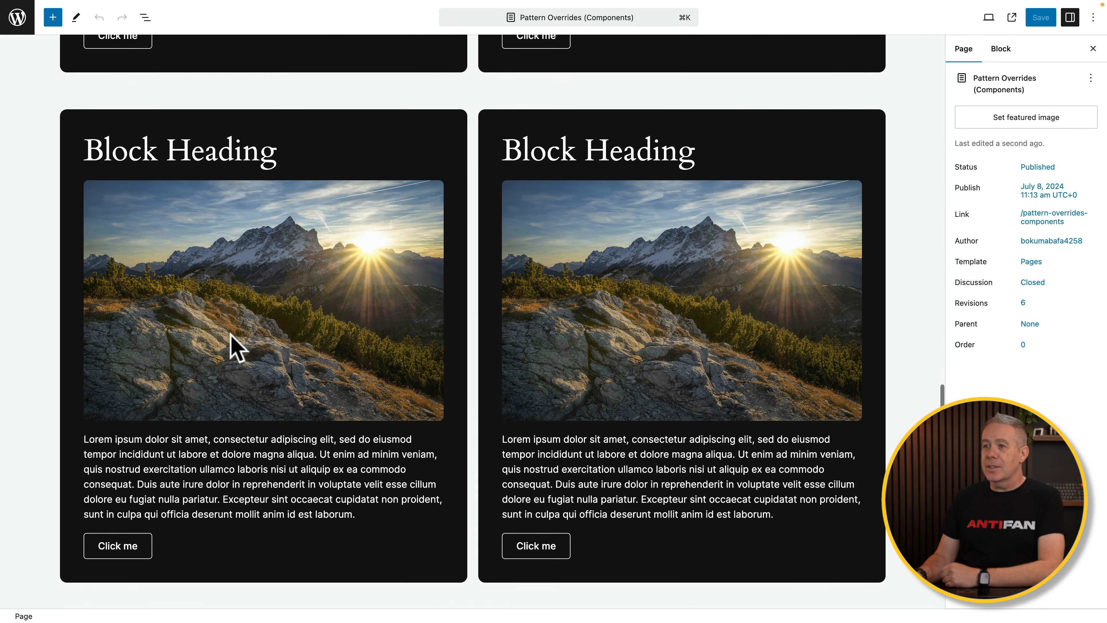